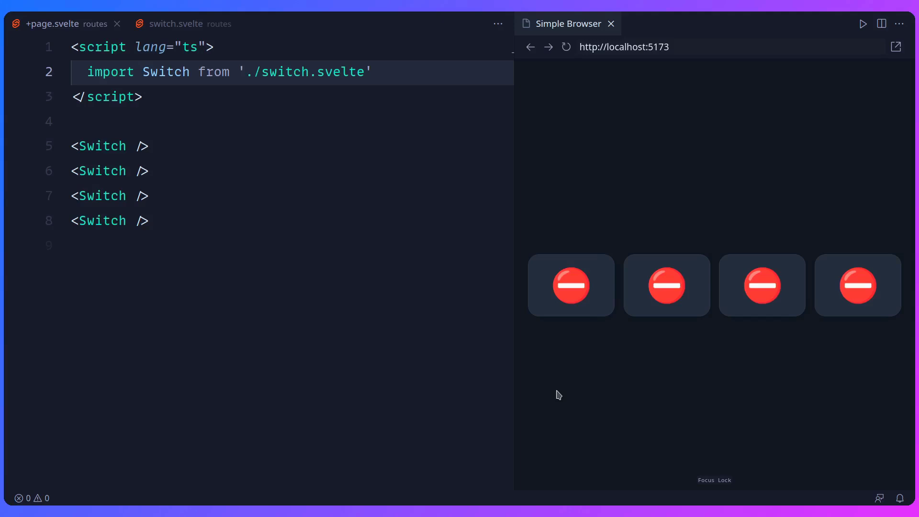
mouse_move(551, 393)
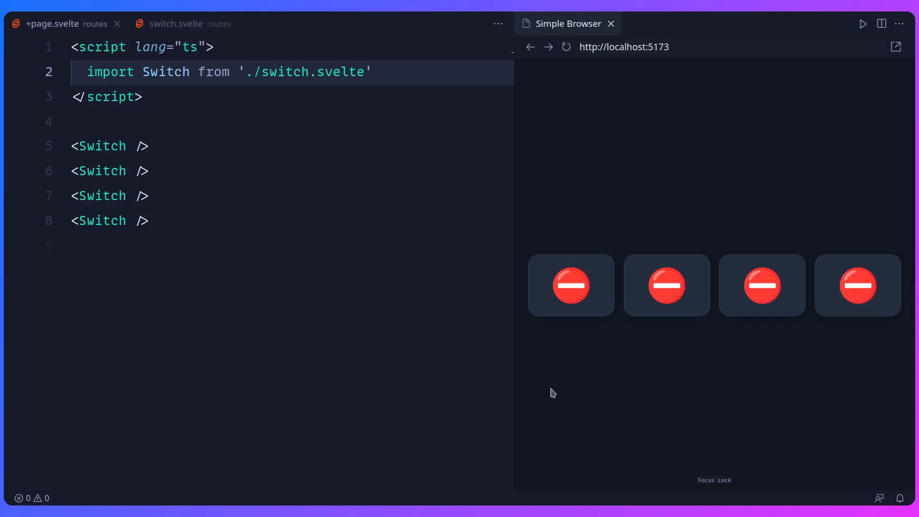
mouse_move(567, 390)
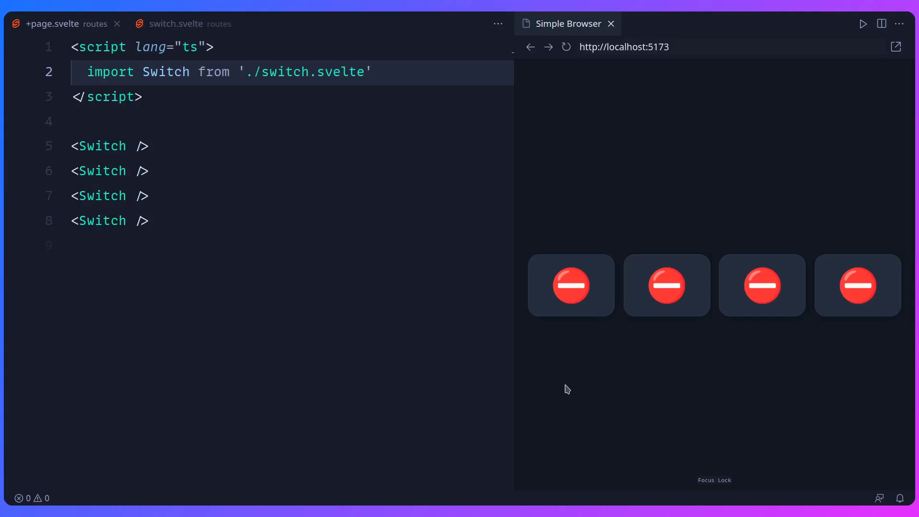
Step: Turn on the first and third switches in the Simple Browser preview
left_click(570, 286)
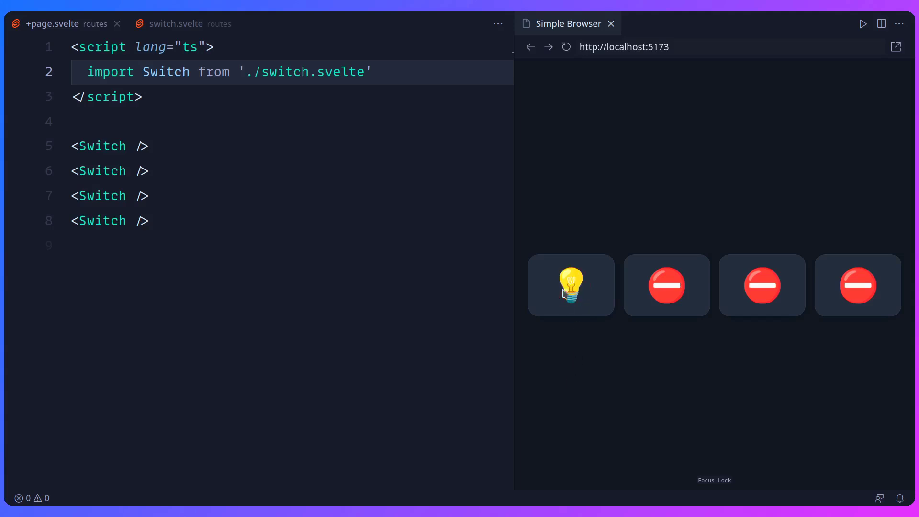
mouse_move(762, 285)
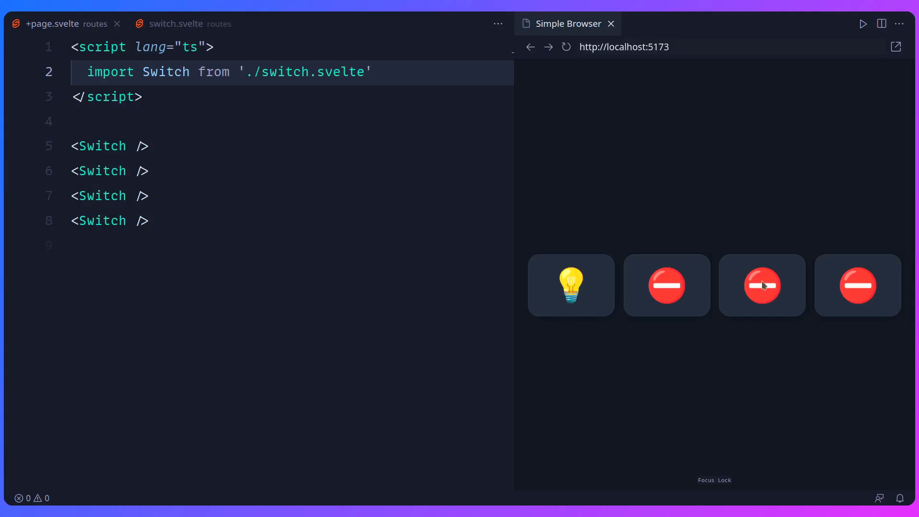
left_click(761, 286)
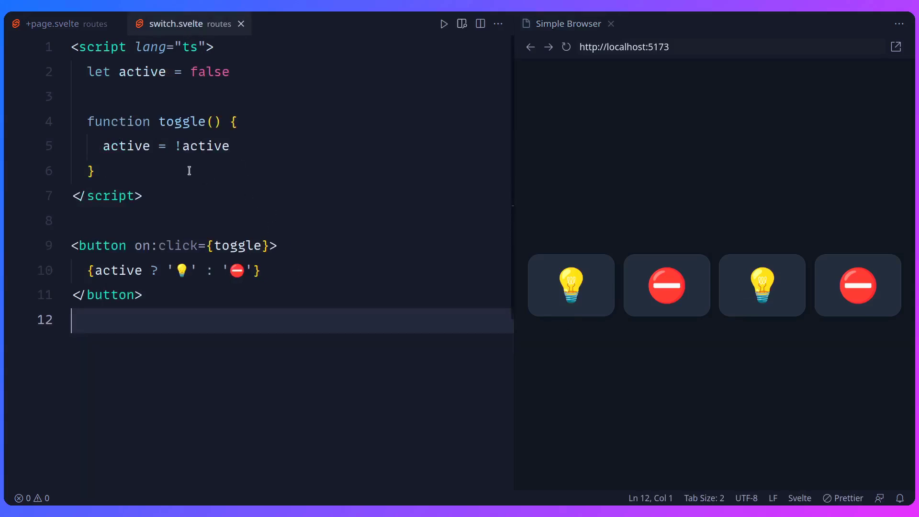
mouse_move(331, 312)
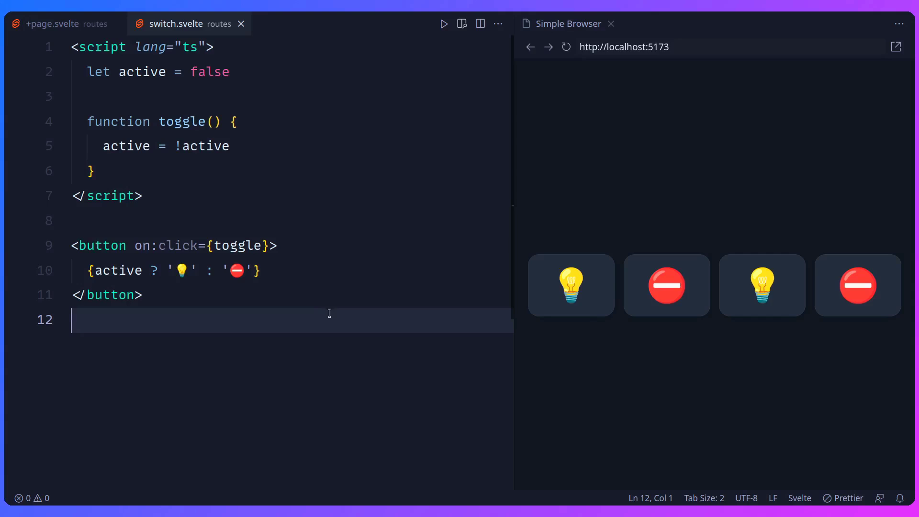
mouse_move(547, 363)
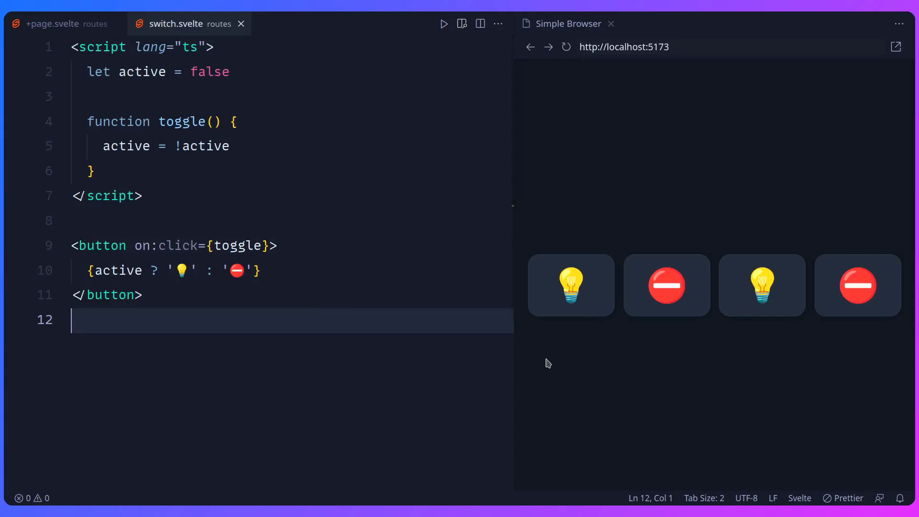
mouse_move(535, 364)
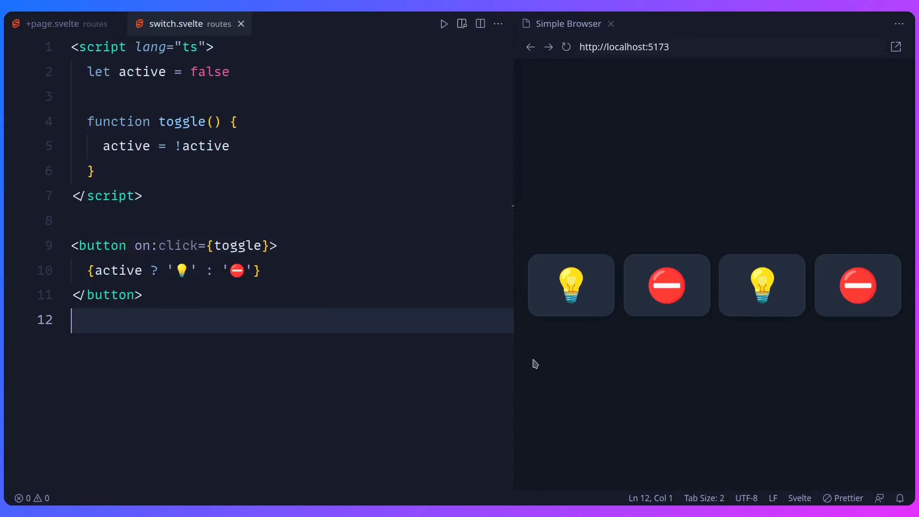
mouse_move(525, 366)
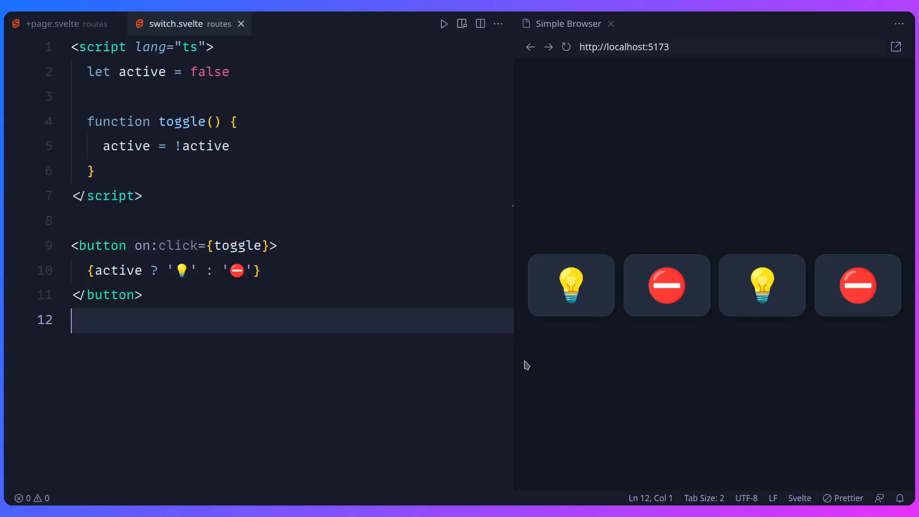
mouse_move(752, 298)
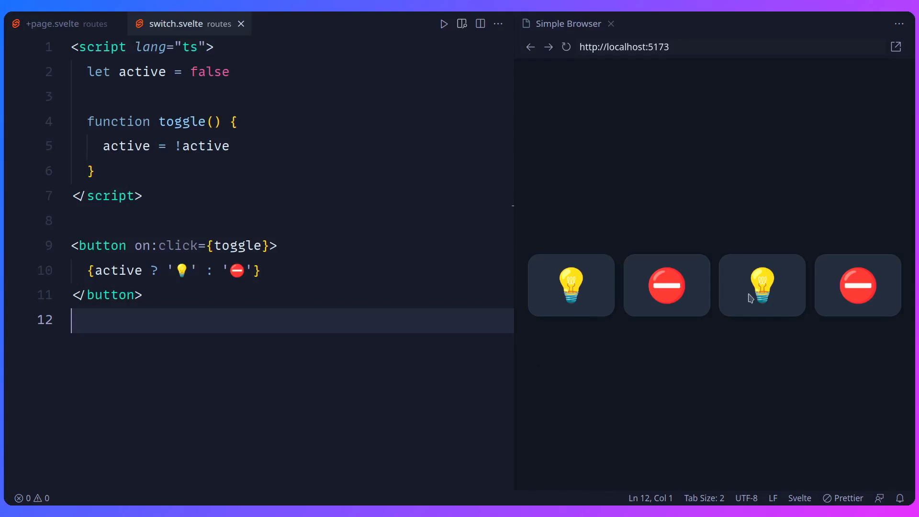
Step: Toggle the first switch off and on, turn the third off, and return to +page.svelte
left_click(571, 285)
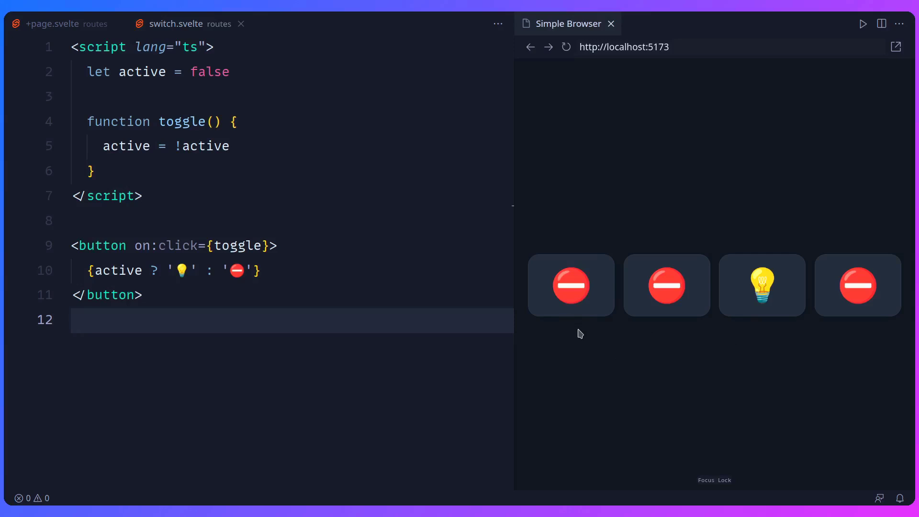
left_click(570, 286)
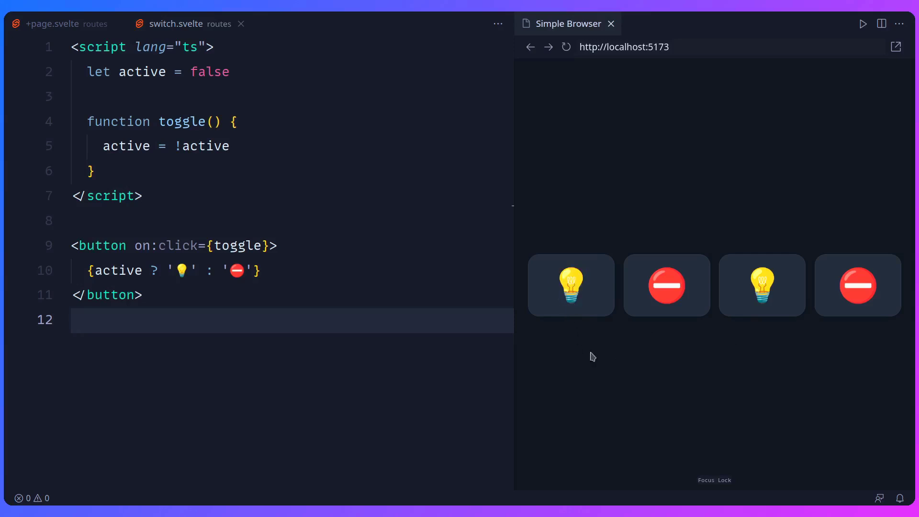
left_click(761, 286)
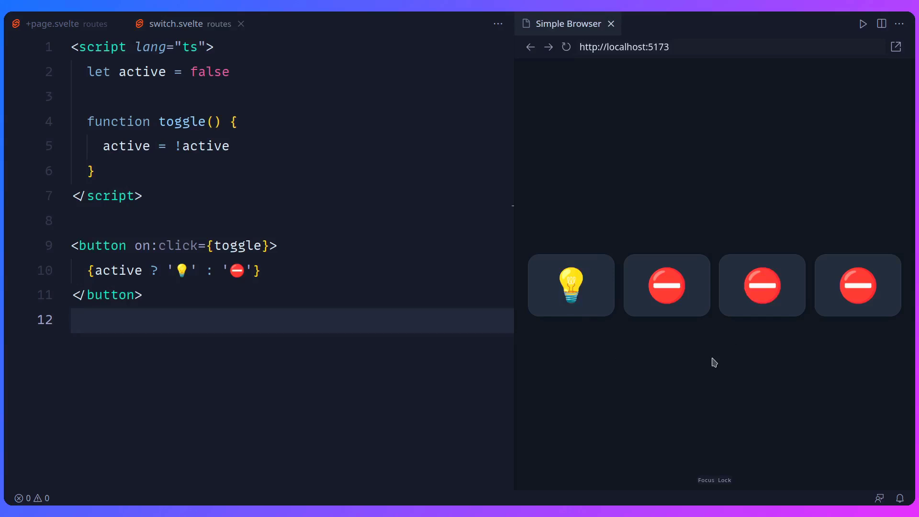
left_click(53, 23)
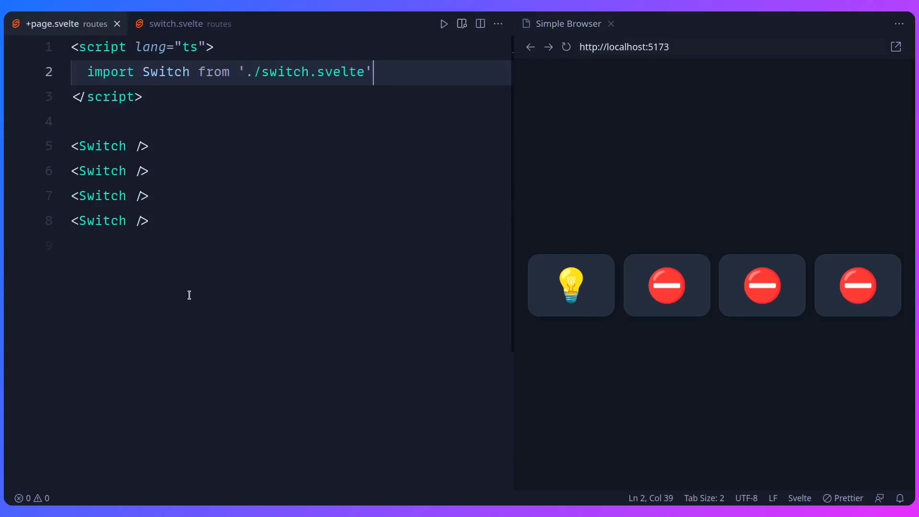
Step: Bring the switch.svelte editor tab back into view
left_click(175, 23)
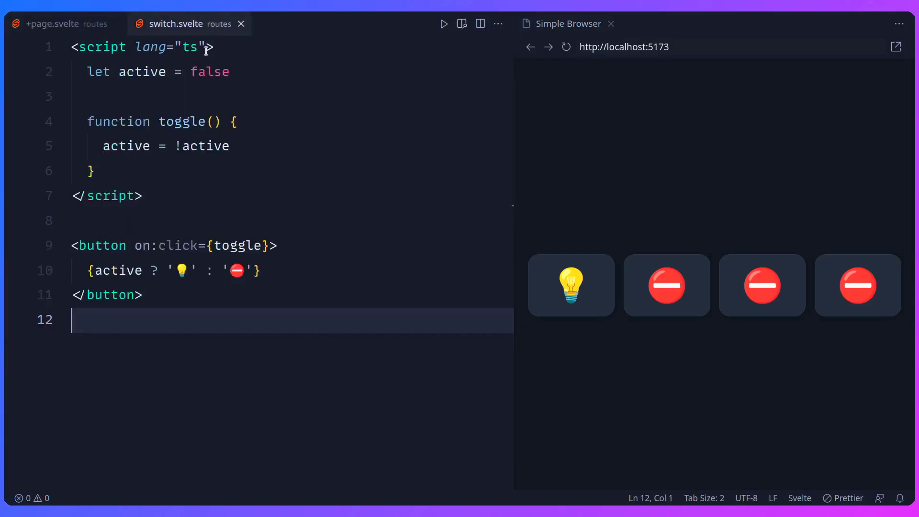
mouse_move(204, 375)
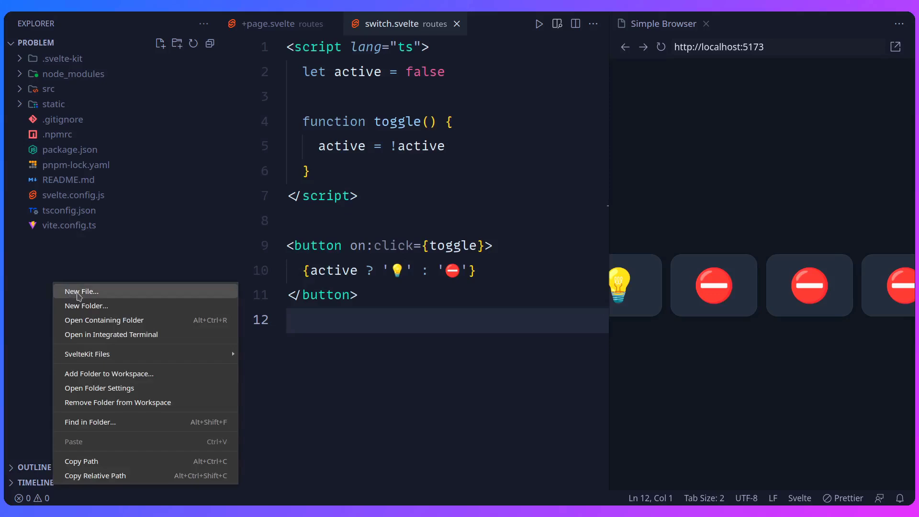
Step: Create component.ts defining class Component whose constructor calls console.log('Hello')
left_click(81, 291)
type("export")
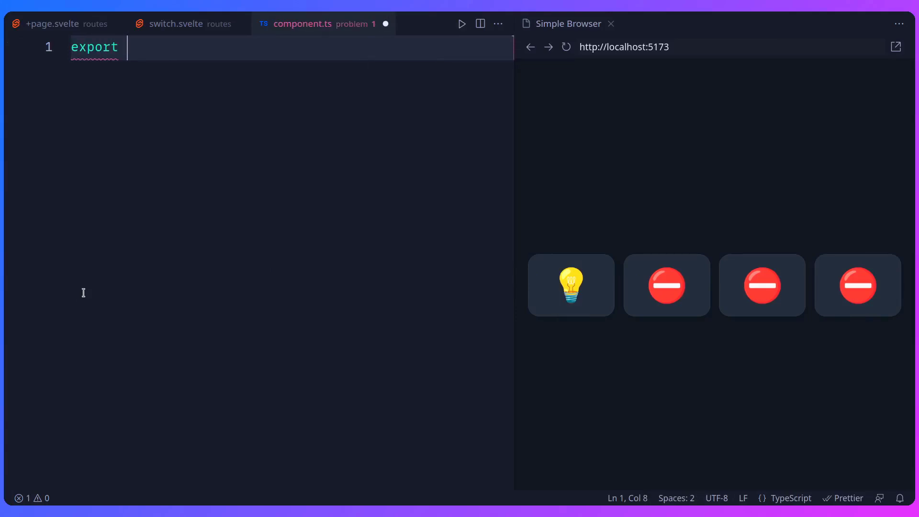
type("class Component {")
type("console.log(")
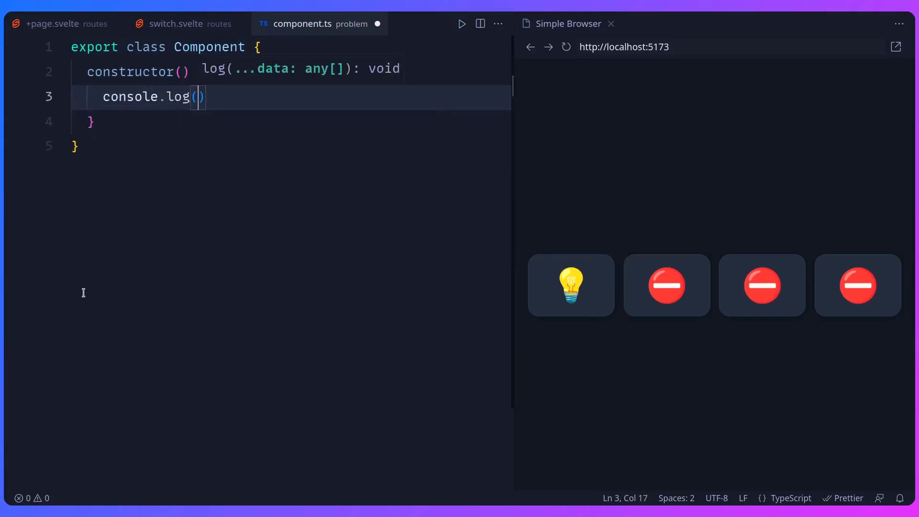
type("'Hello'")
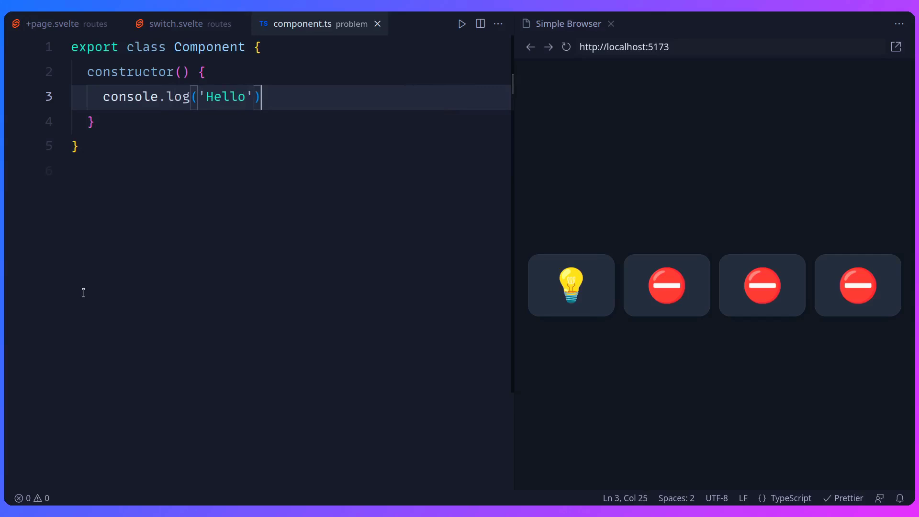
Step: Add 'const component1 = new Component()' below the Component class
key("Enter")
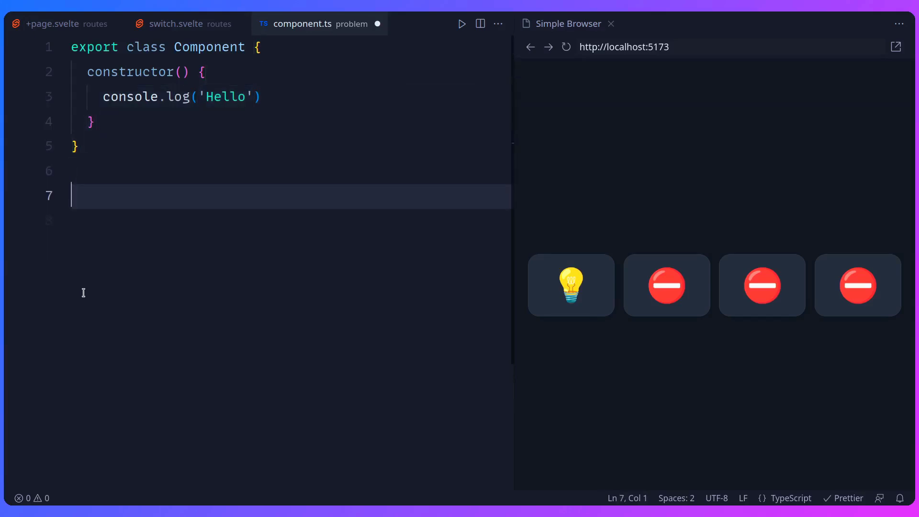
type("const compo")
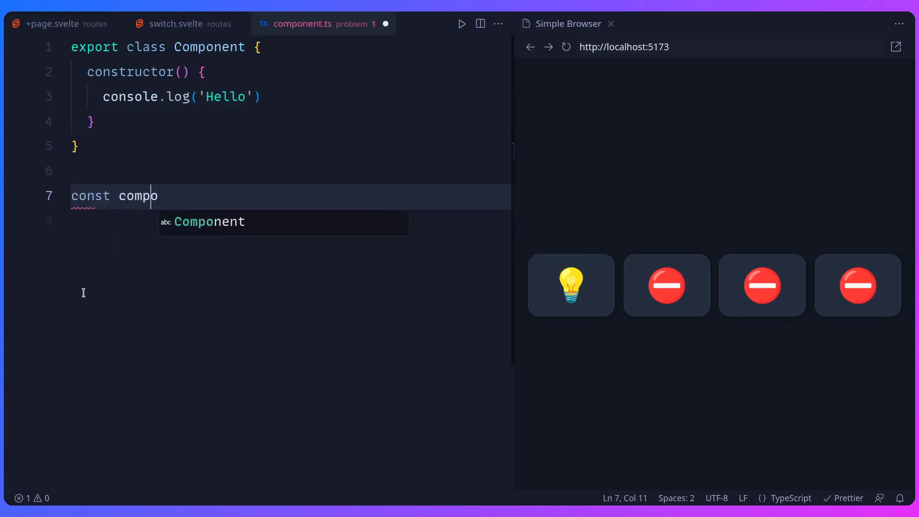
type("nent1 = new")
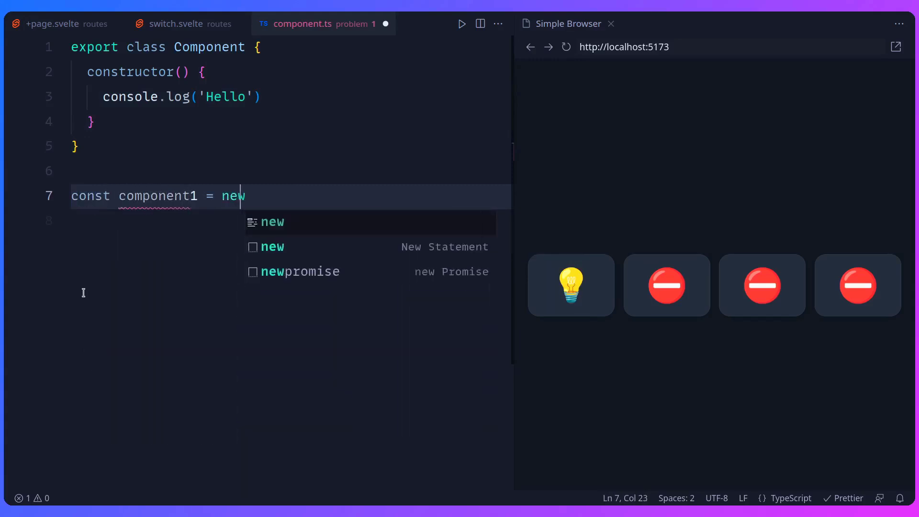
type("Component()")
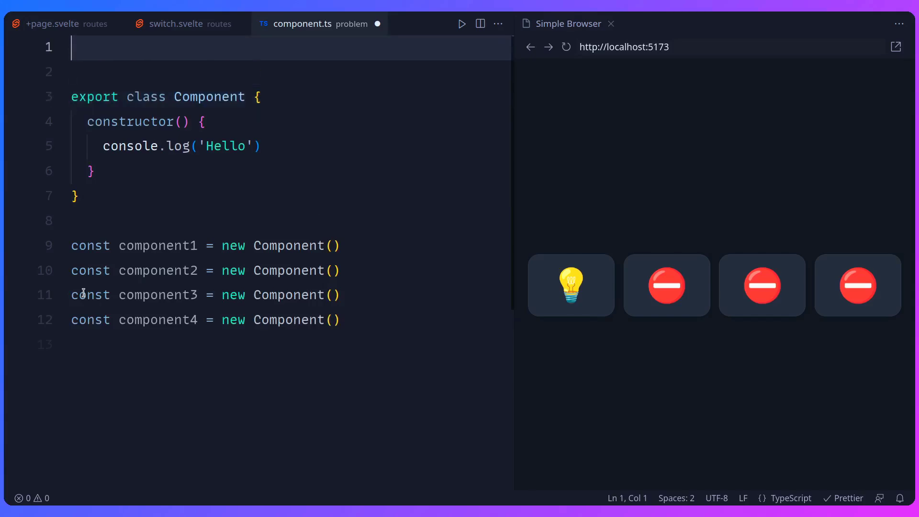
Step: Add a console.log('hi') line to component.ts
type("console.log('')")
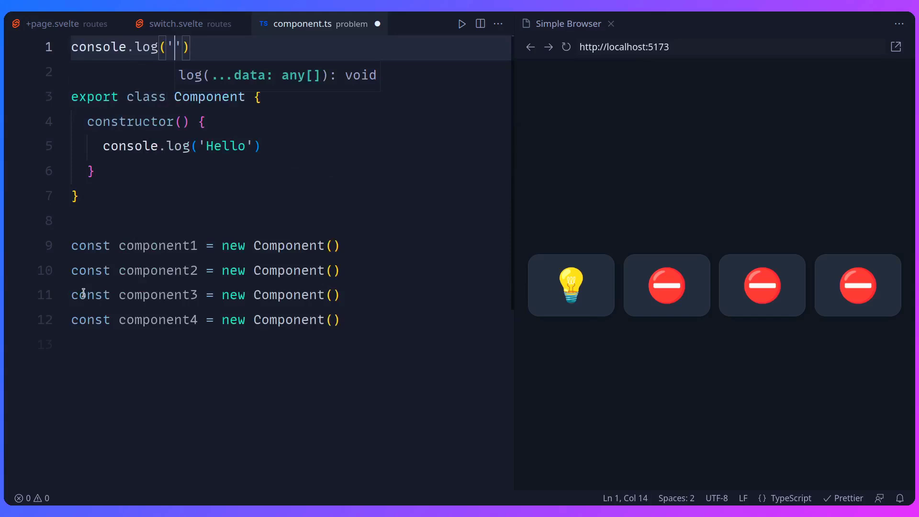
type("hi")
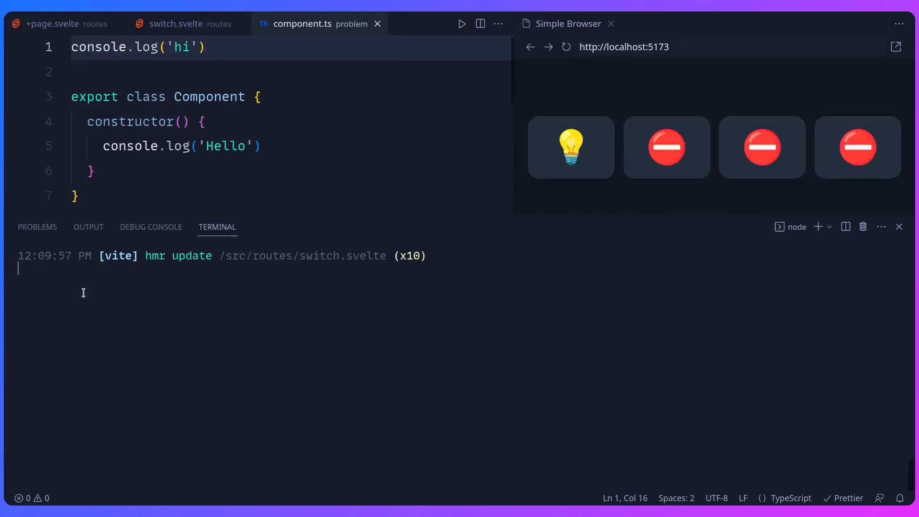
mouse_move(818, 227)
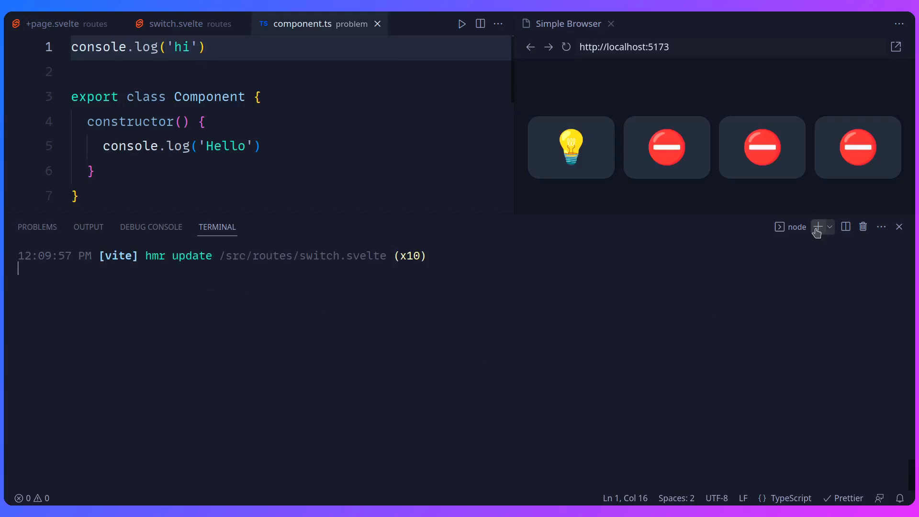
Step: Run 'deno run component.ts' in a new terminal, then close it and return to switch.svelte
left_click(817, 227)
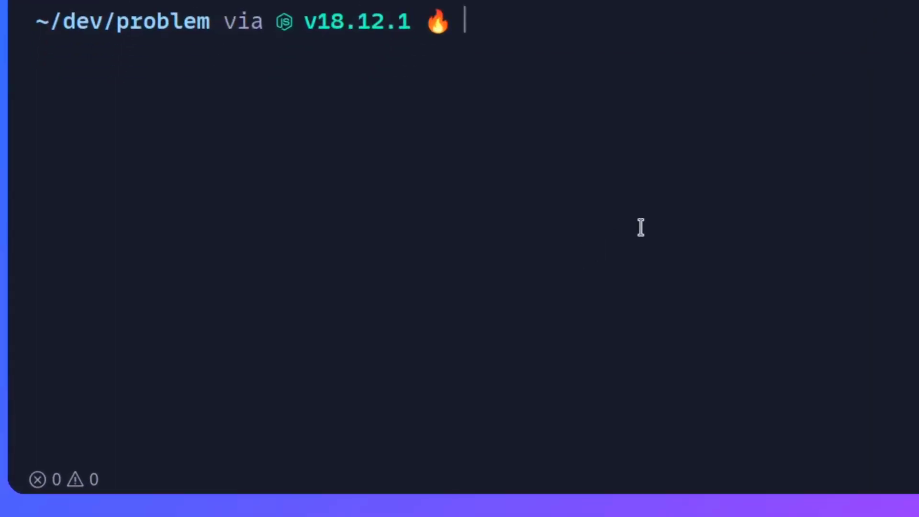
type("deno run example.ts")
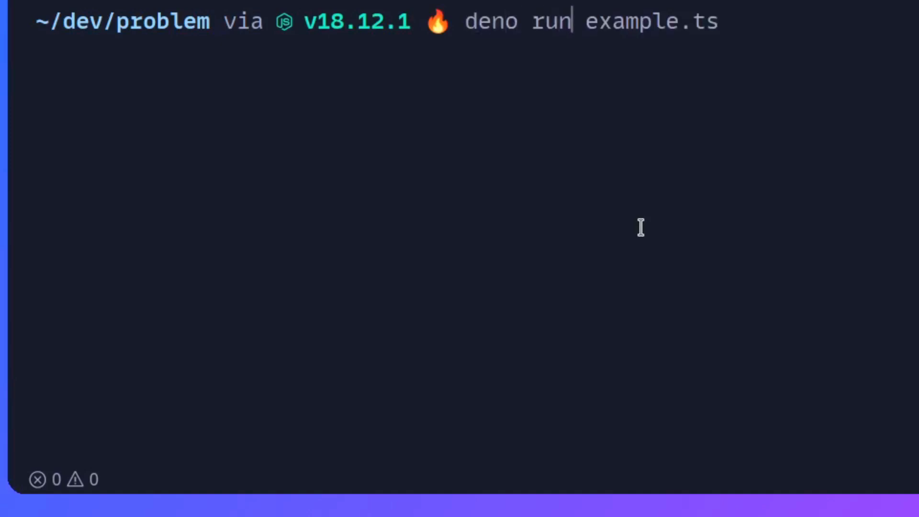
type("component.ts")
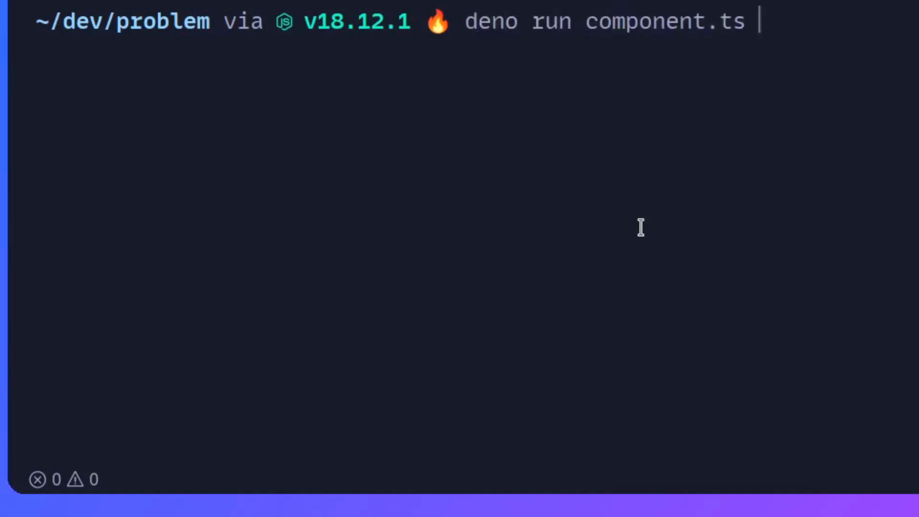
key("Return")
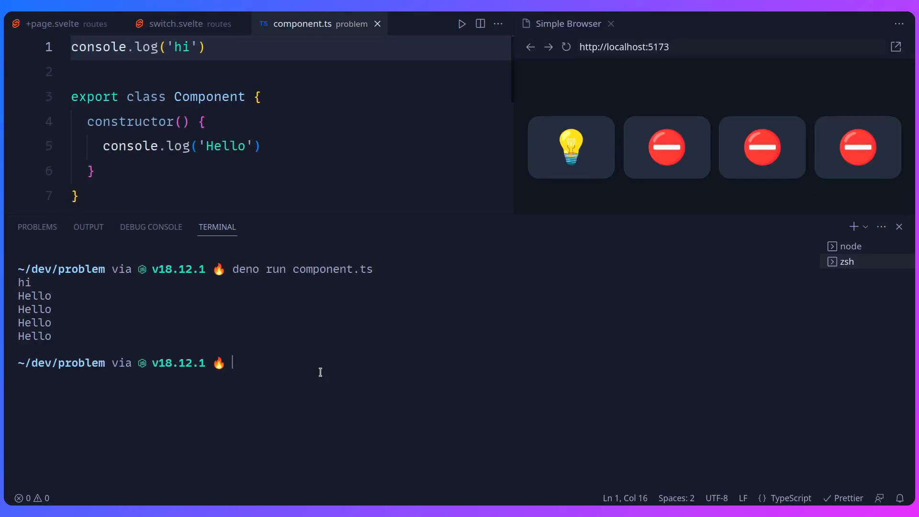
mouse_move(899, 227)
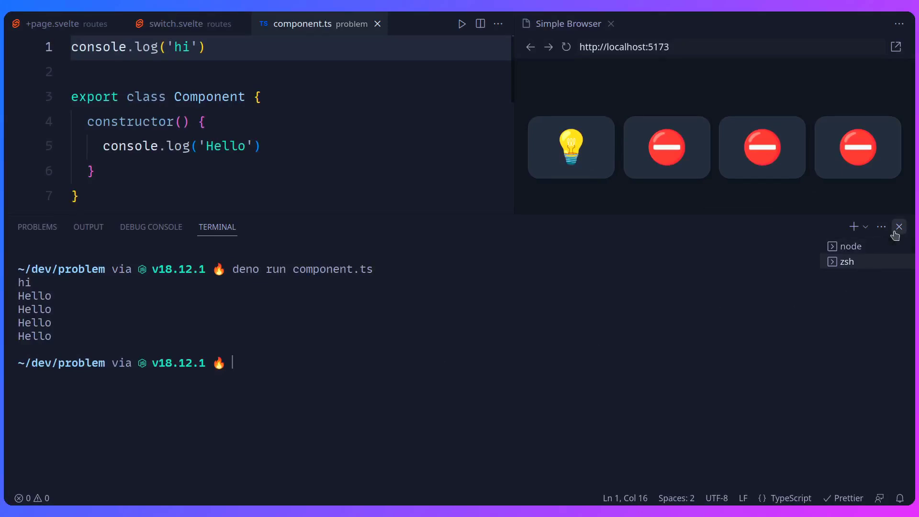
left_click(176, 24)
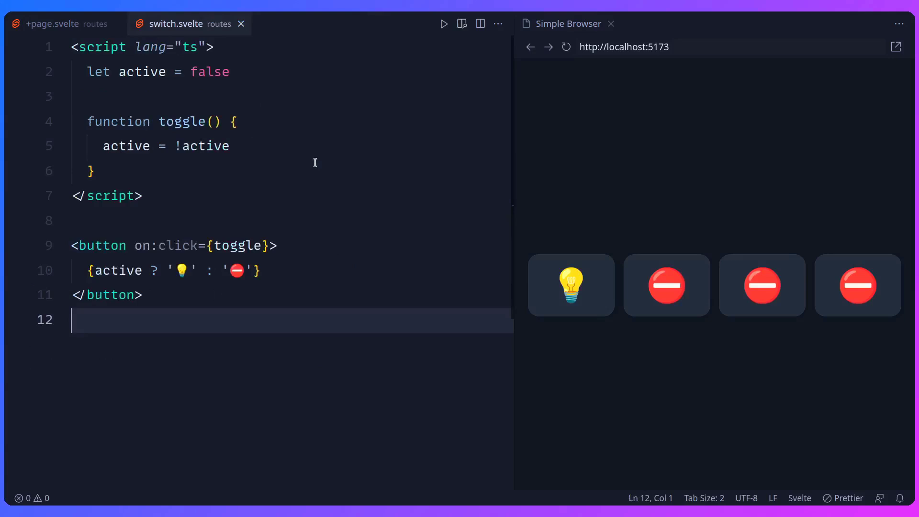
mouse_move(286, 230)
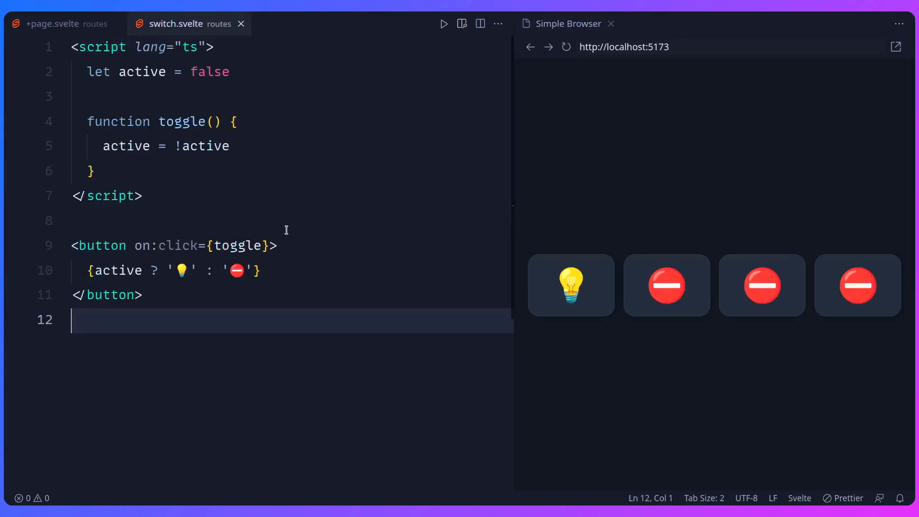
left_click(70, 47)
type("<script")
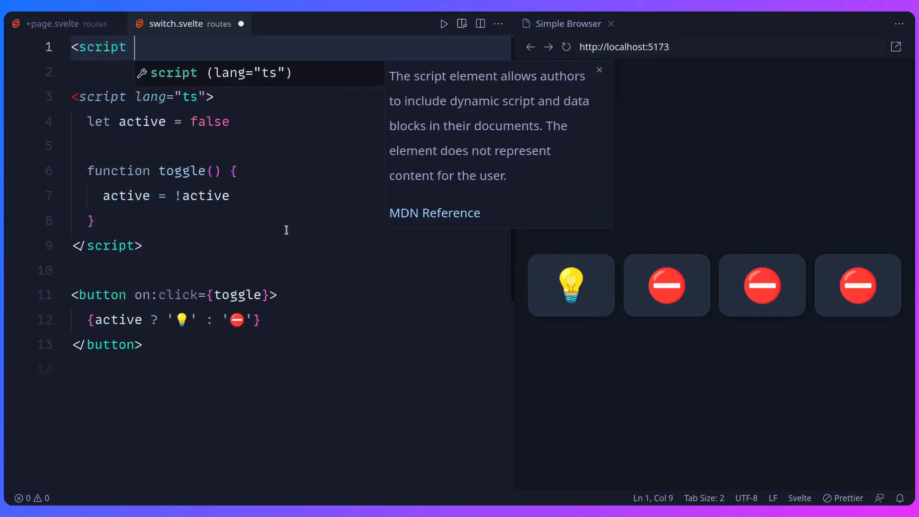
Step: Add a <script context="module" lang="ts"> block atop switch.svelte and begin declaring activeId
type("context=\"module")
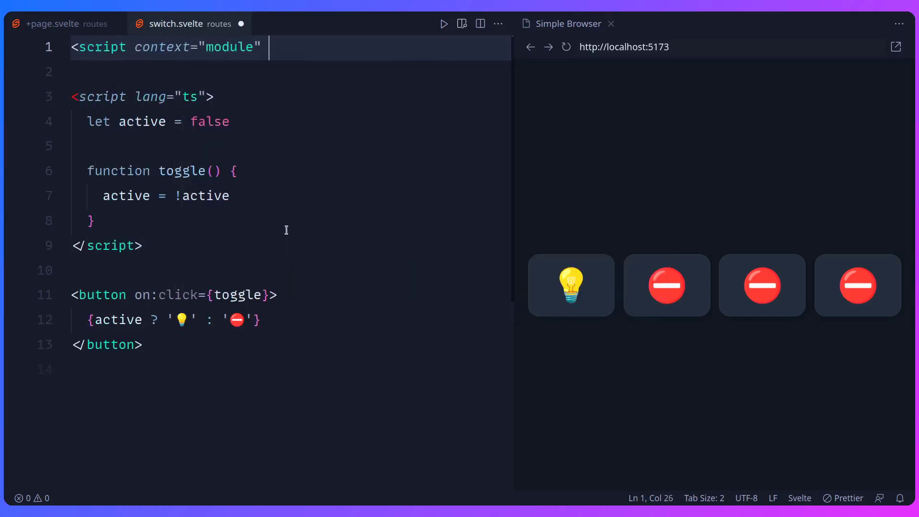
type("lang=\"ts\"></script>")
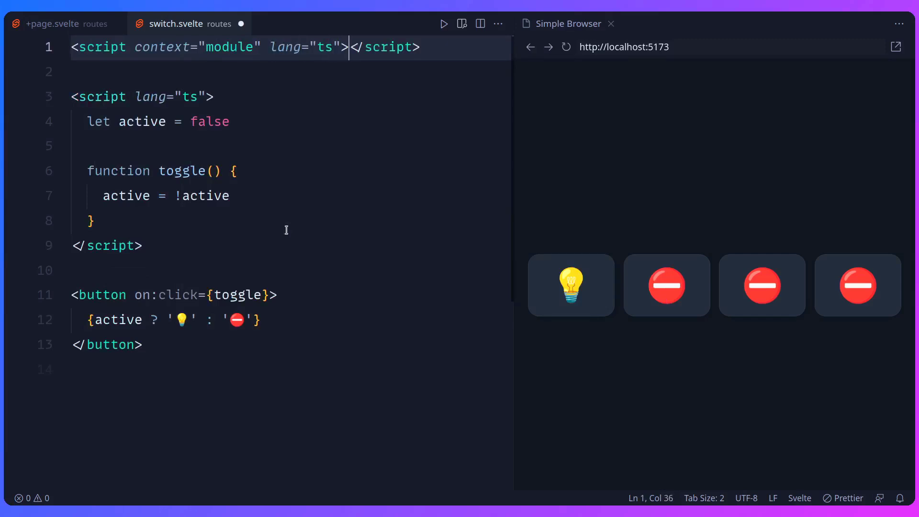
key("Enter")
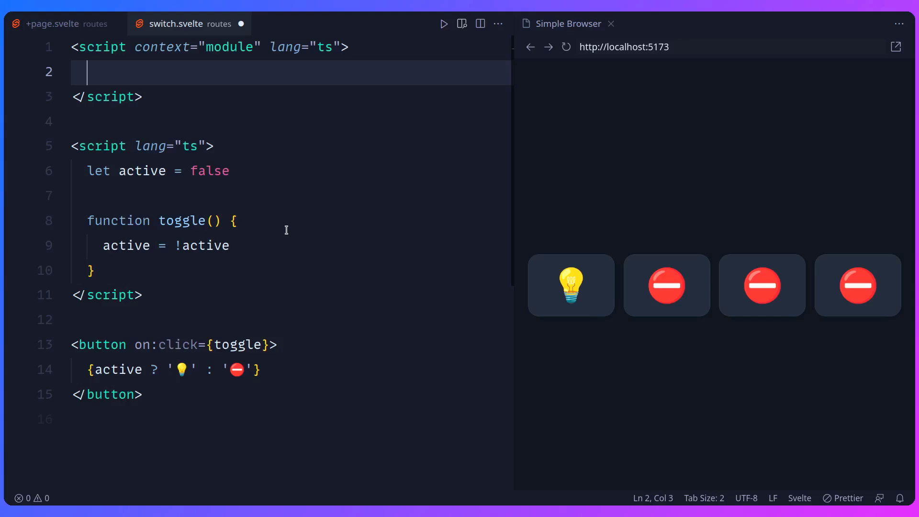
type("let activeId")
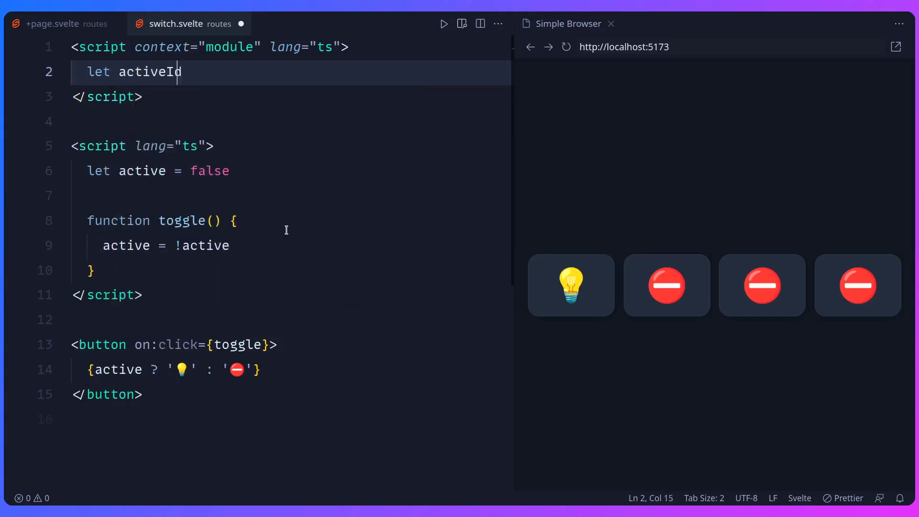
Step: Declare 'let activeId = 0' and 'let id = 0' in the module script
type("= 0")
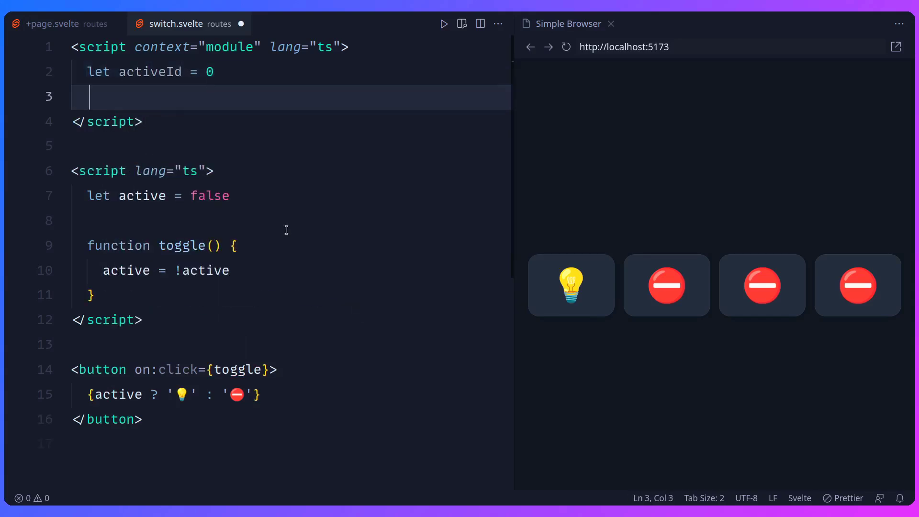
type("let id = 0")
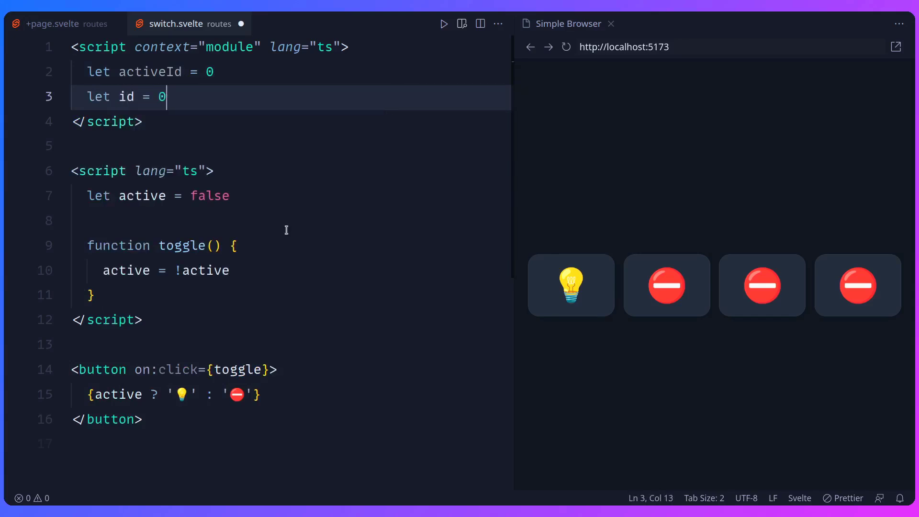
left_click(167, 195)
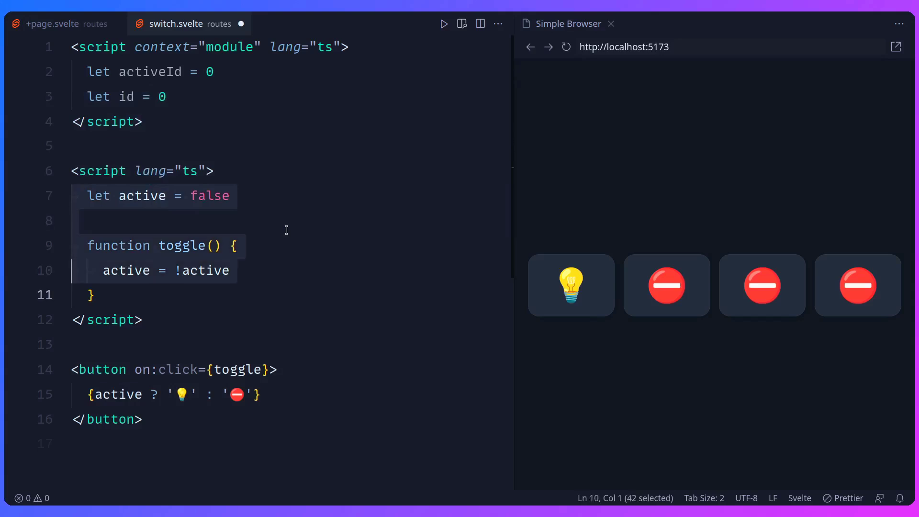
Step: Replace the old toggle code with 'const componentId = id++' and a reactive active comparing activeId to componentId
key("Delete")
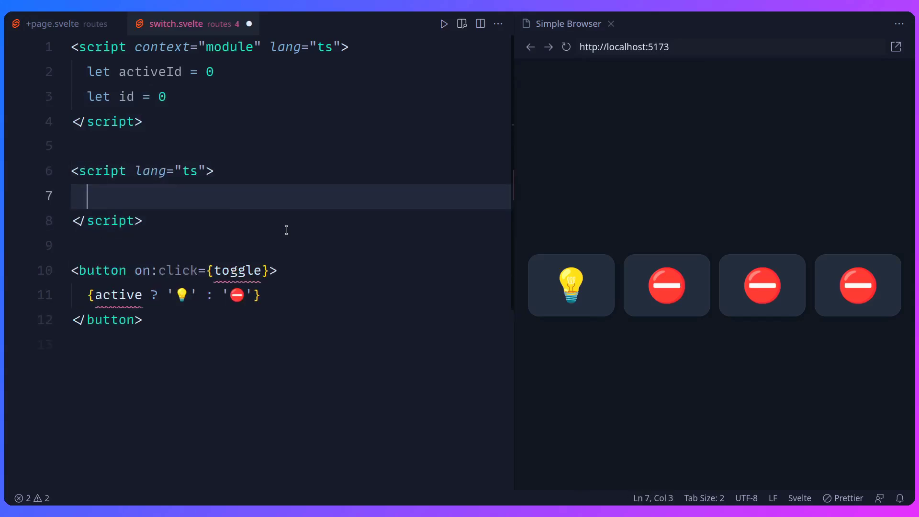
type("const component")
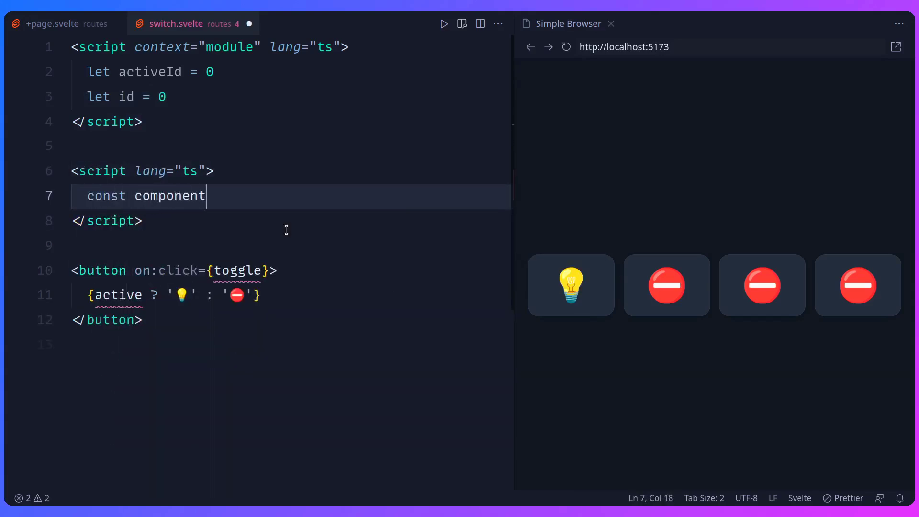
type("Id")
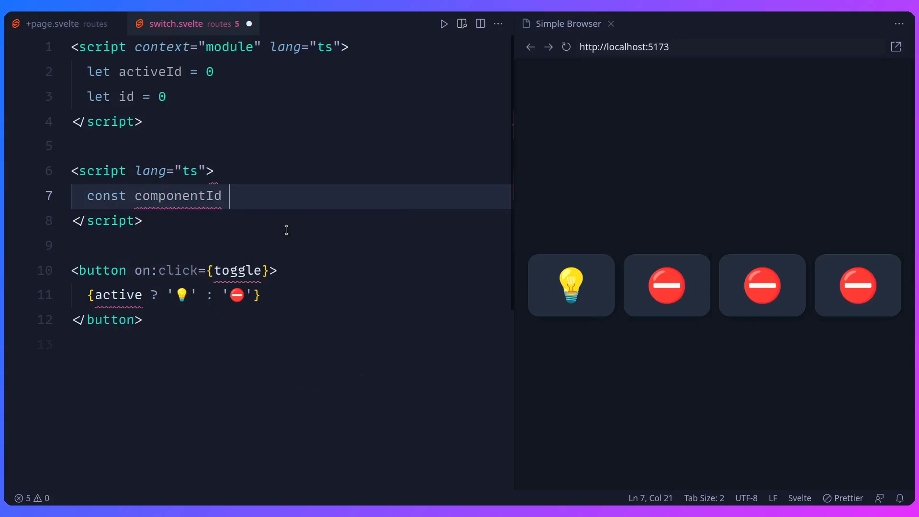
type("= id")
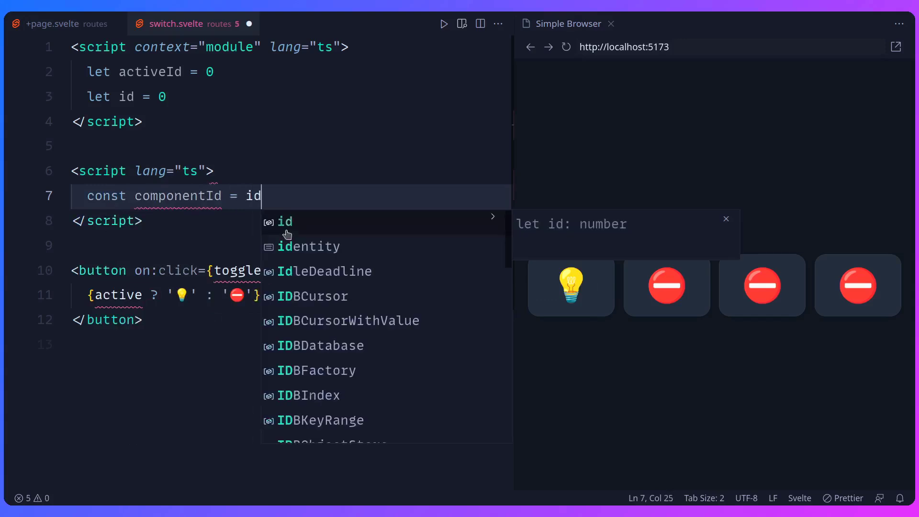
type("++")
type("$")
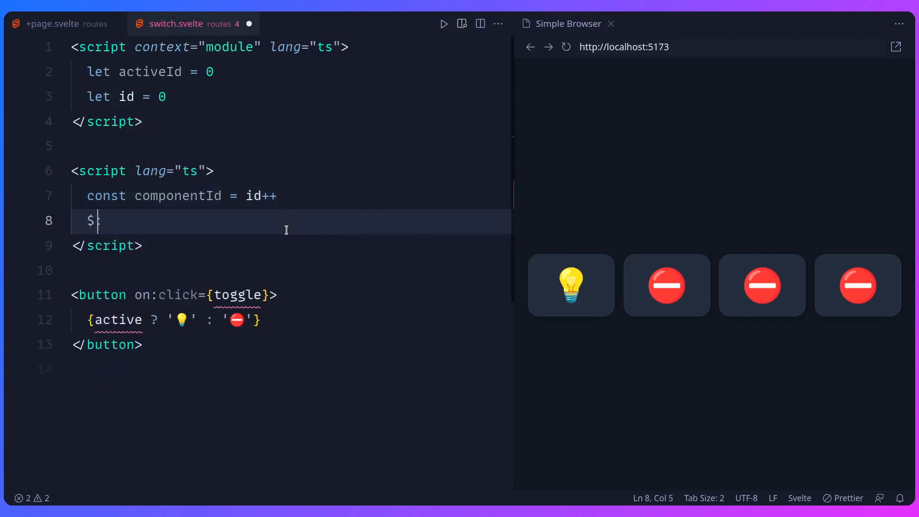
type(": active")
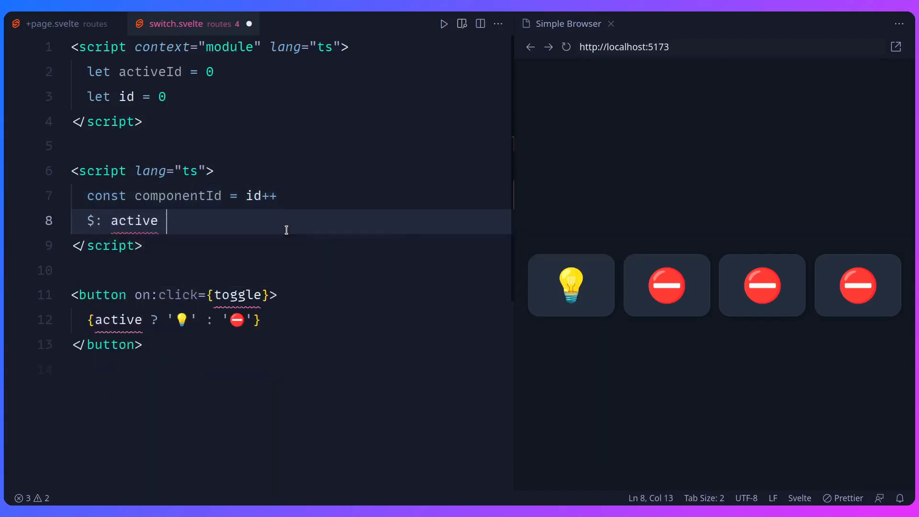
type("= activeId =")
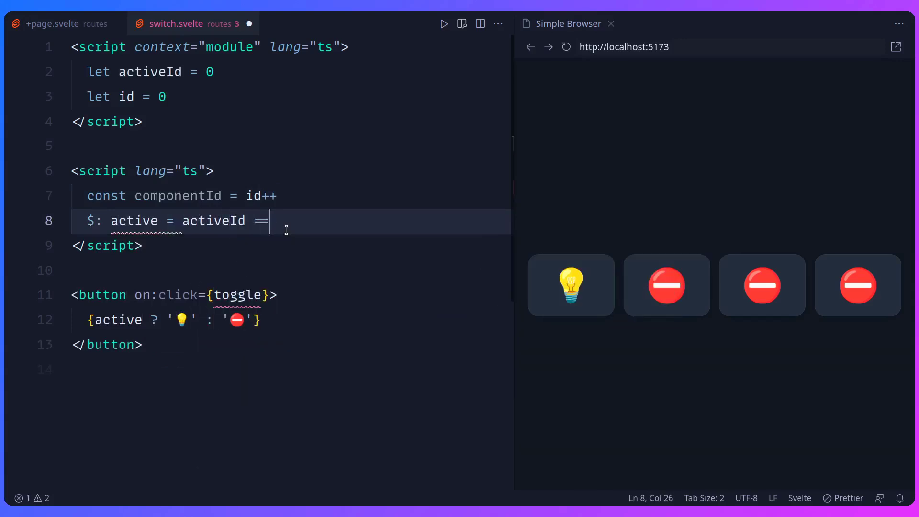
type("= componentId")
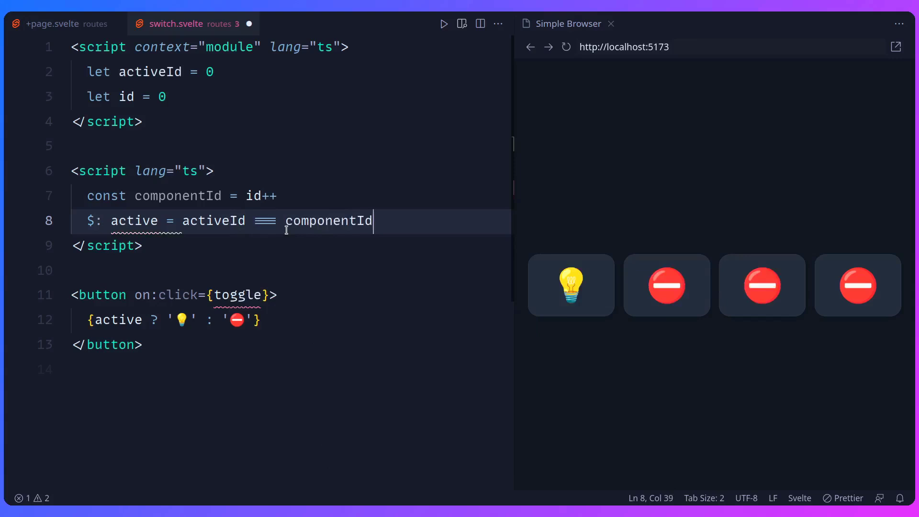
Step: Add function setActive() { activeId = componentId } and use setActive as the button's click handler
key("Enter")
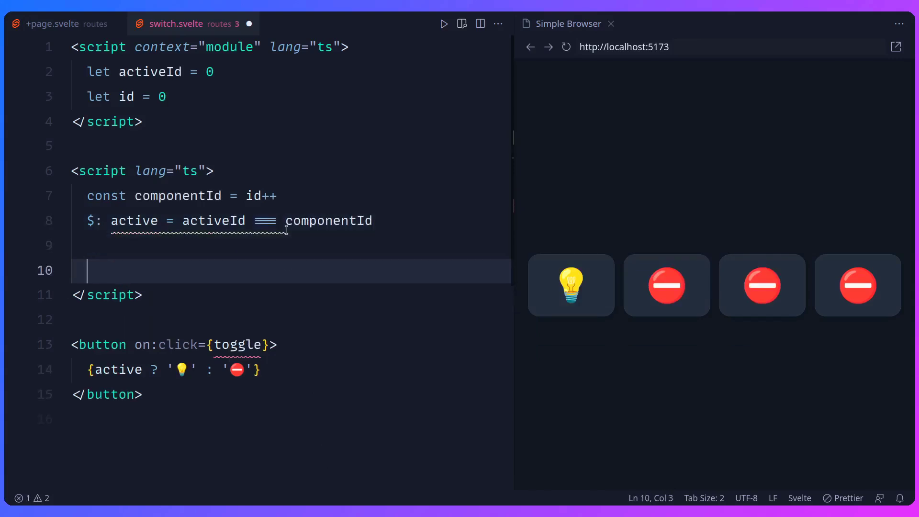
type("function setActi")
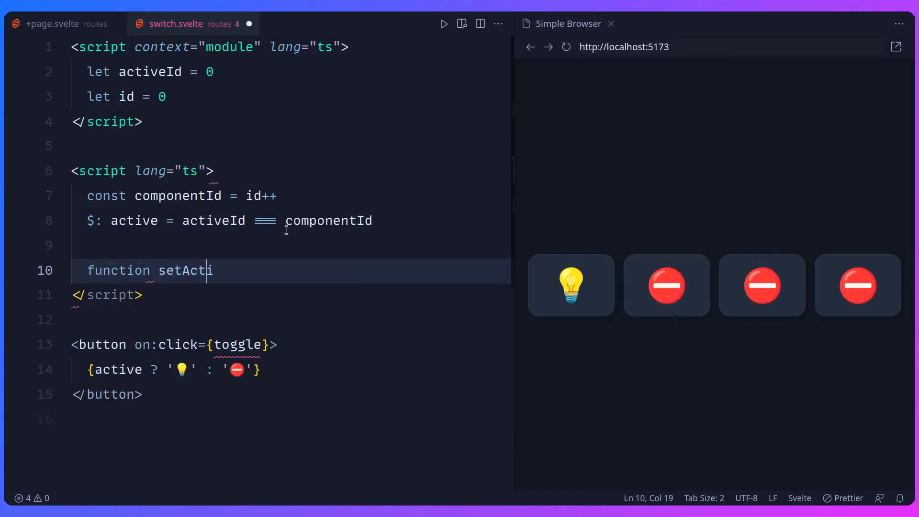
type("ve() {}")
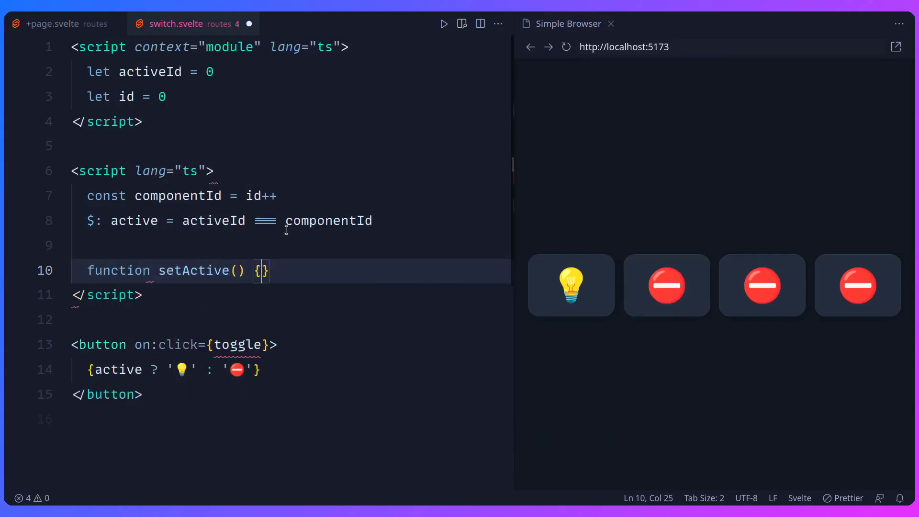
type("activeId")
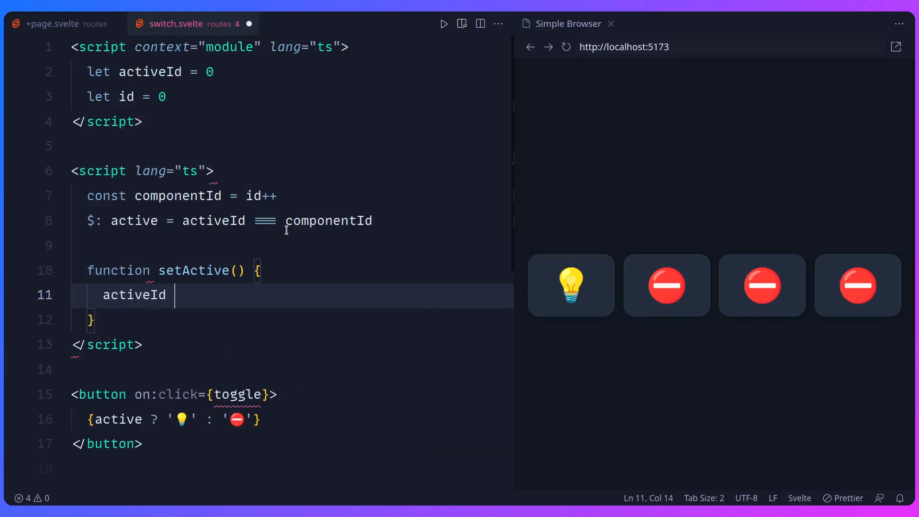
type("=componentId")
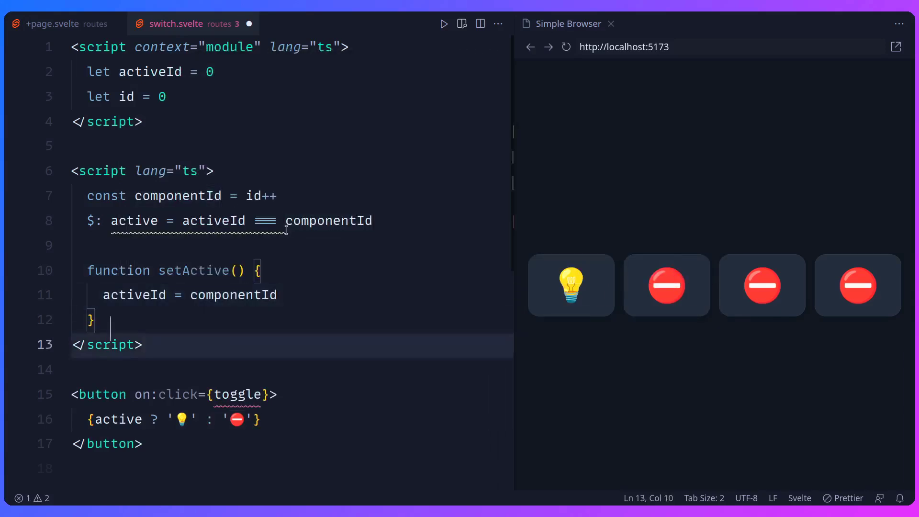
type("setActiv")
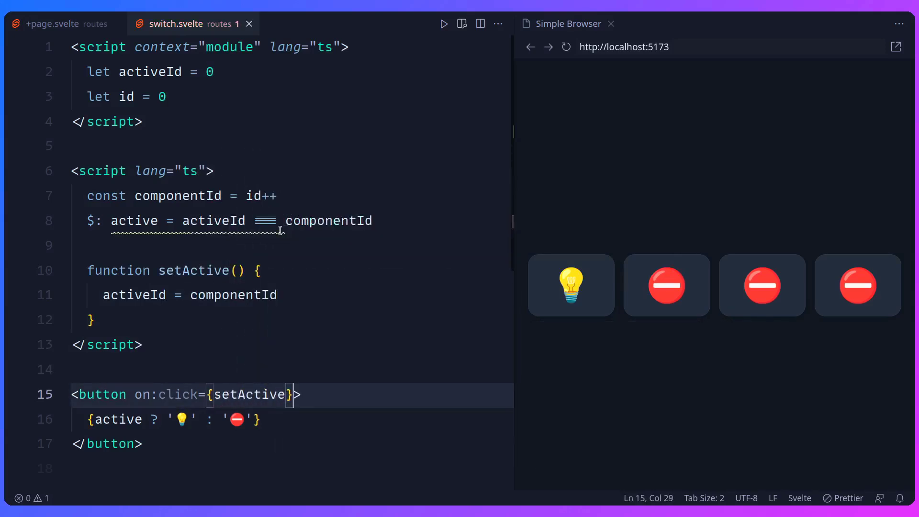
mouse_move(289, 364)
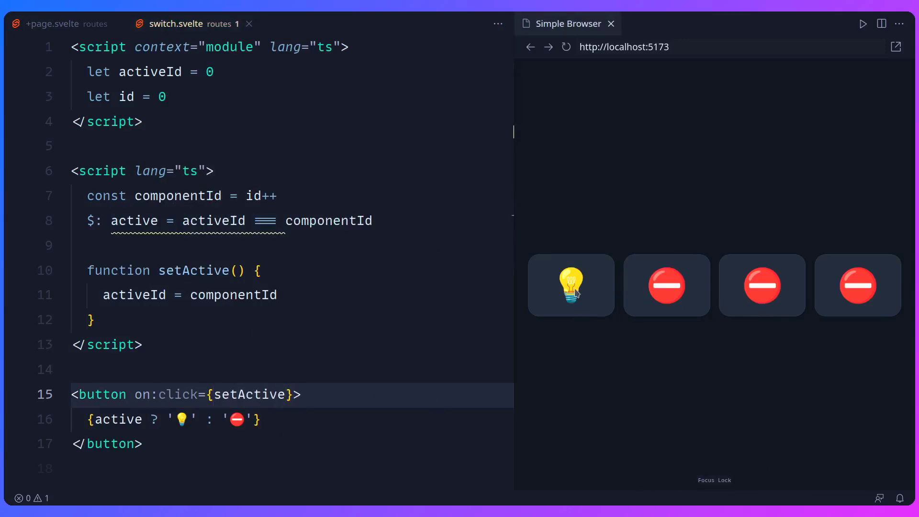
mouse_move(322, 347)
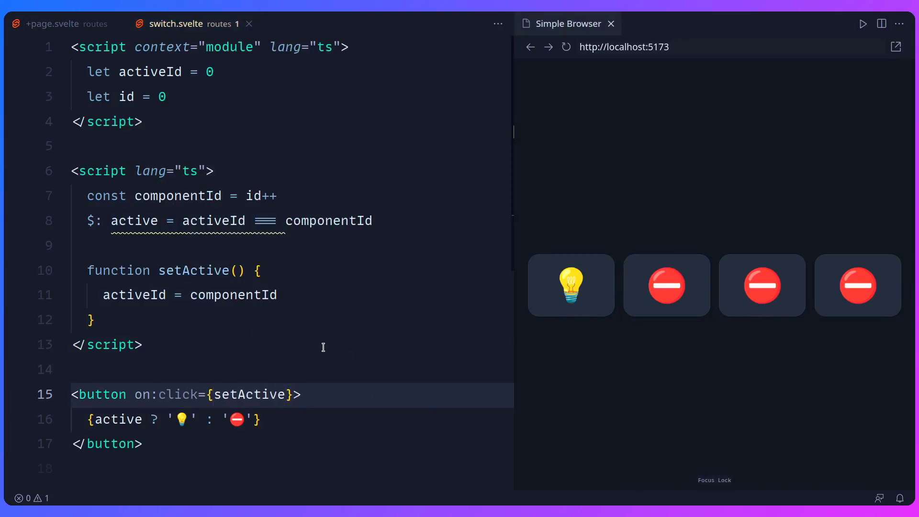
mouse_move(212, 220)
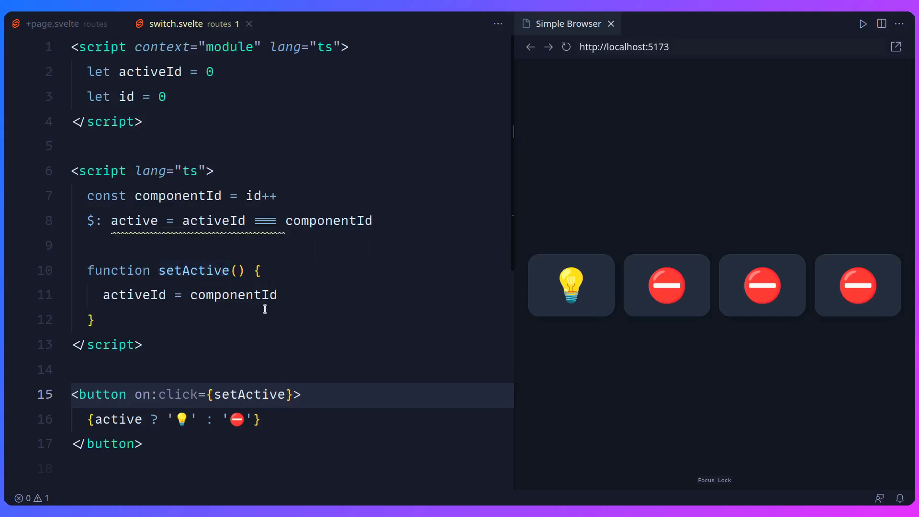
mouse_move(282, 317)
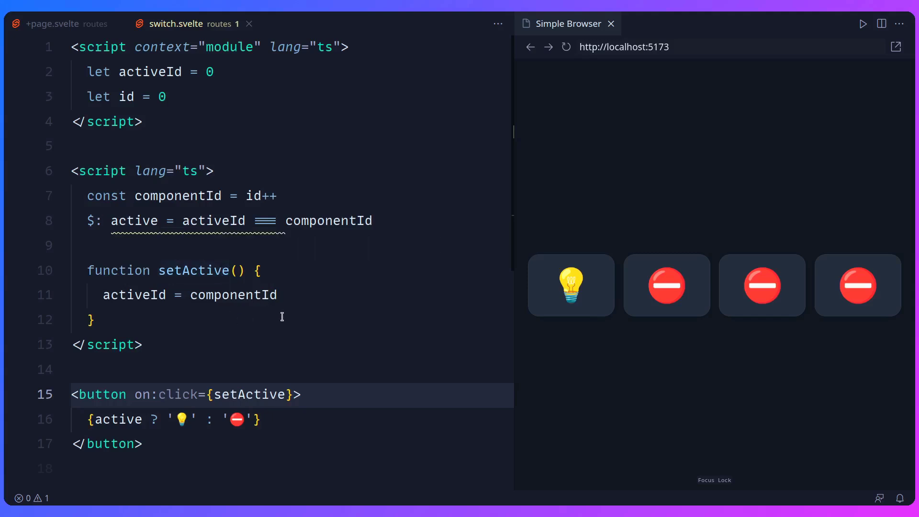
mouse_move(368, 52)
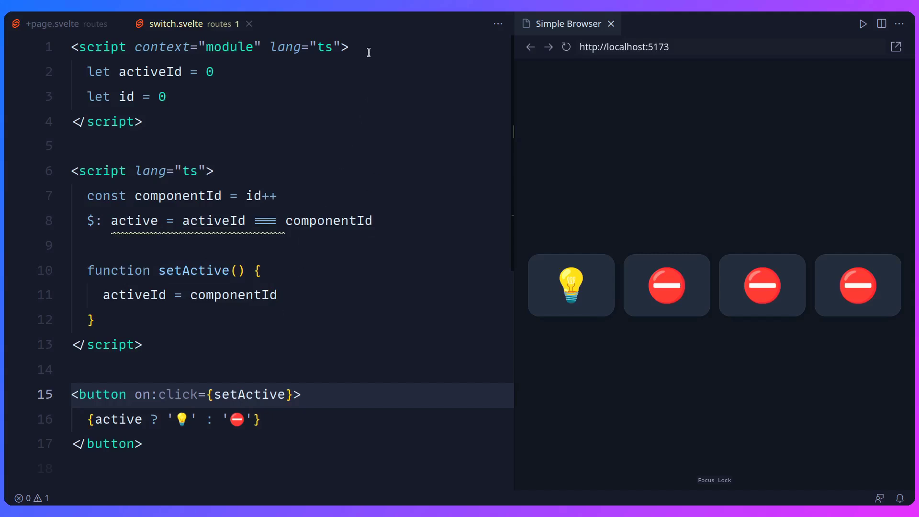
Step: Import writable from 'svelte/store' and declare activeId as a const writable(0)
key("Enter")
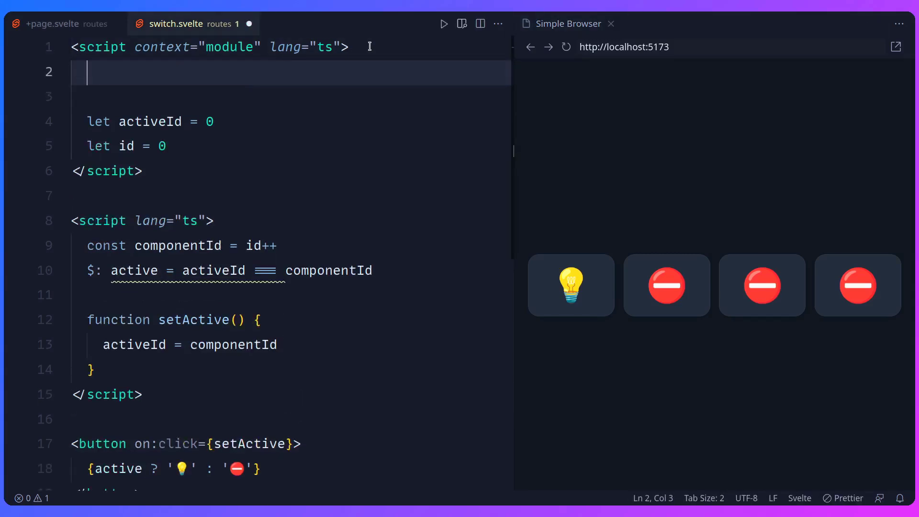
type("import { writable } from '")
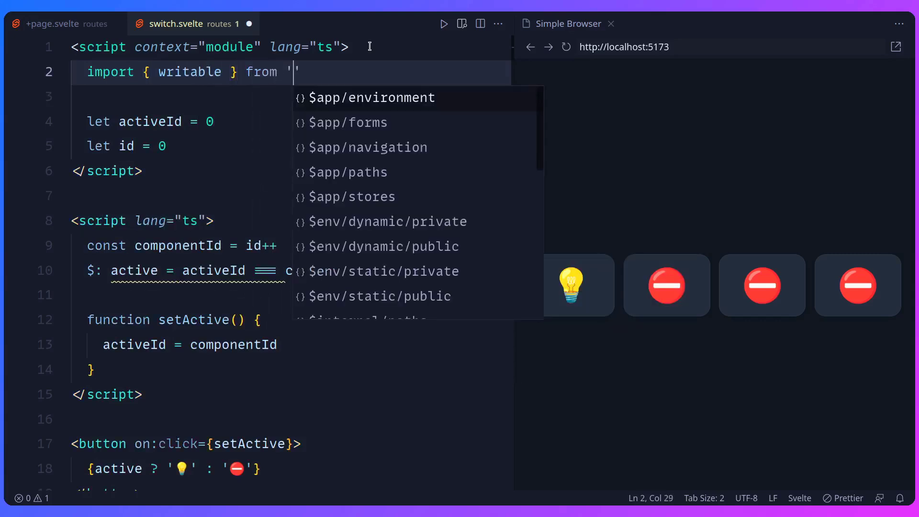
type("svelte/store")
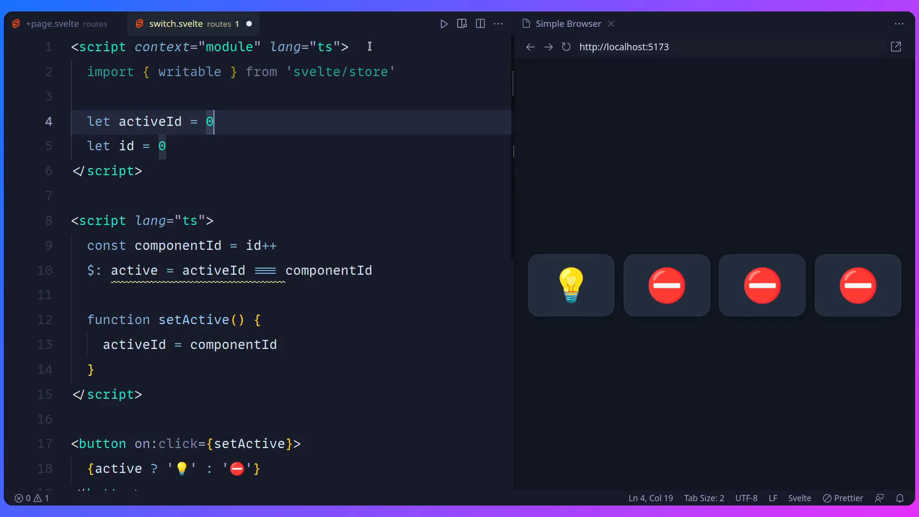
type("writable()")
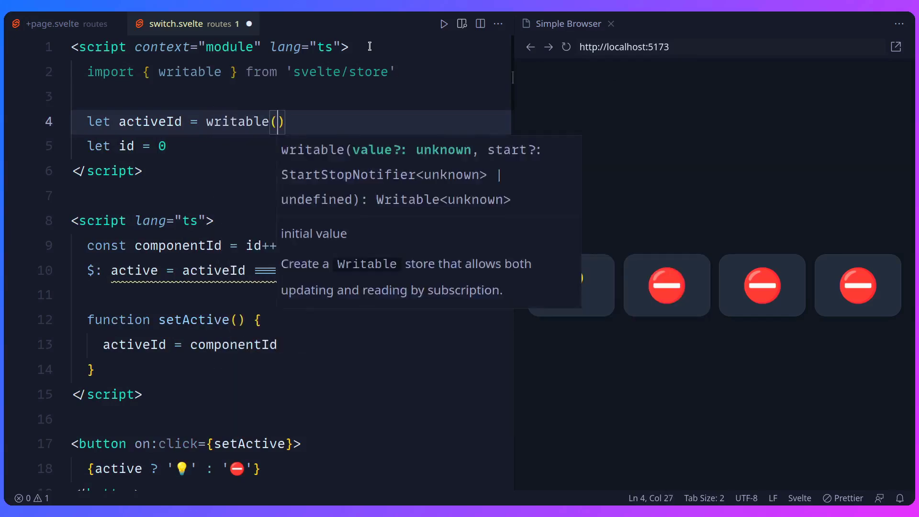
type("0")
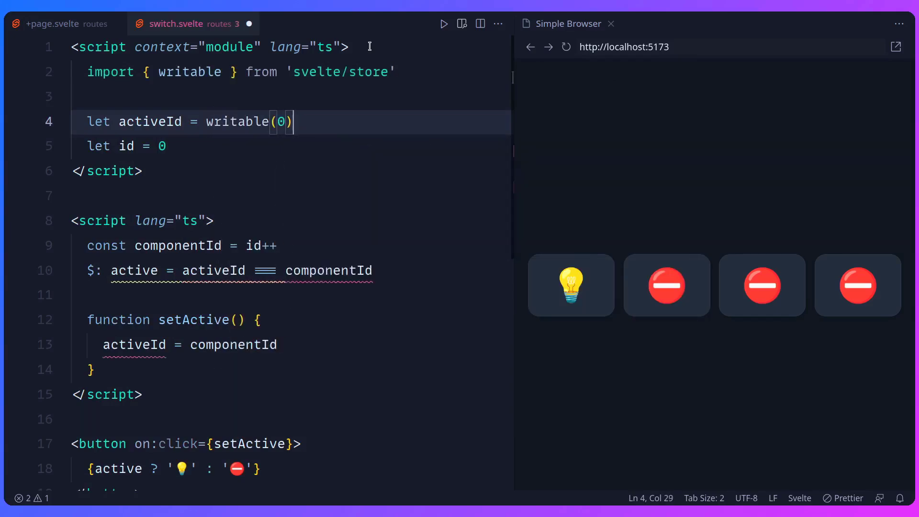
left_click(185, 121)
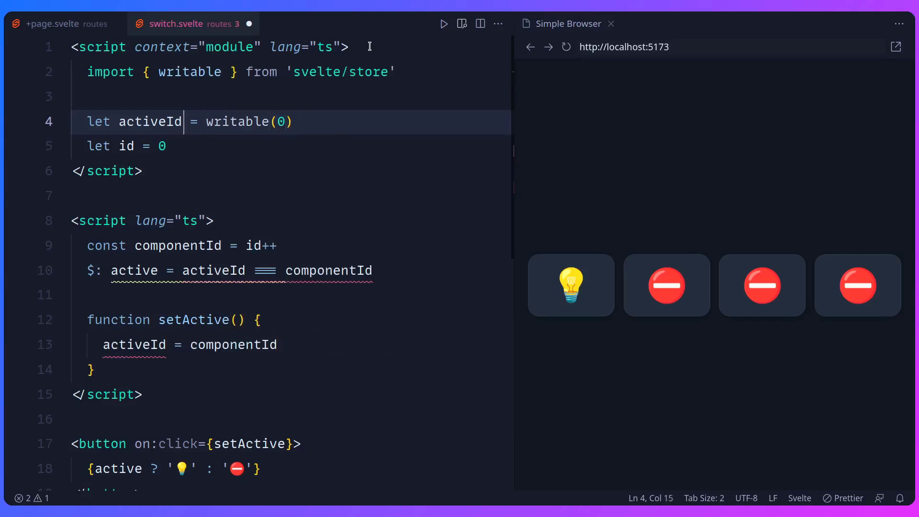
type("von")
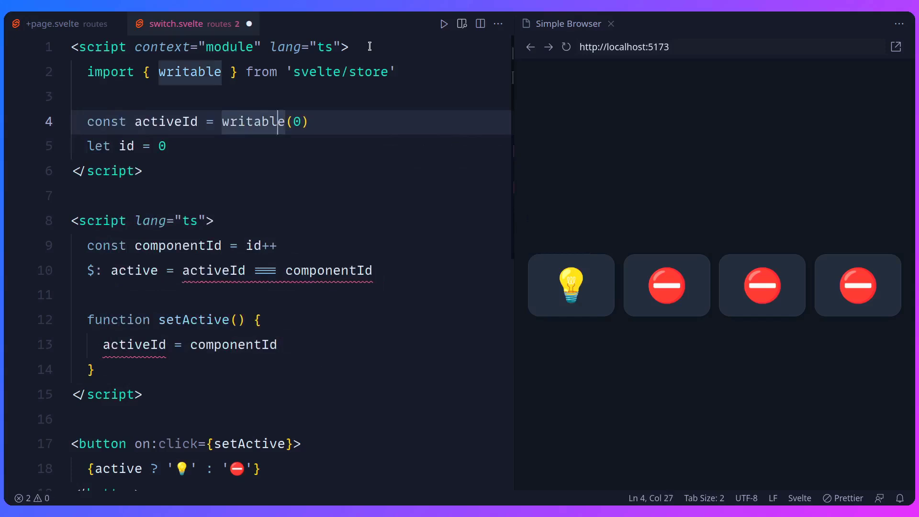
Step: Change activeId to $activeId in the reactive statement and setActive, then light the second switch
left_click(137, 270)
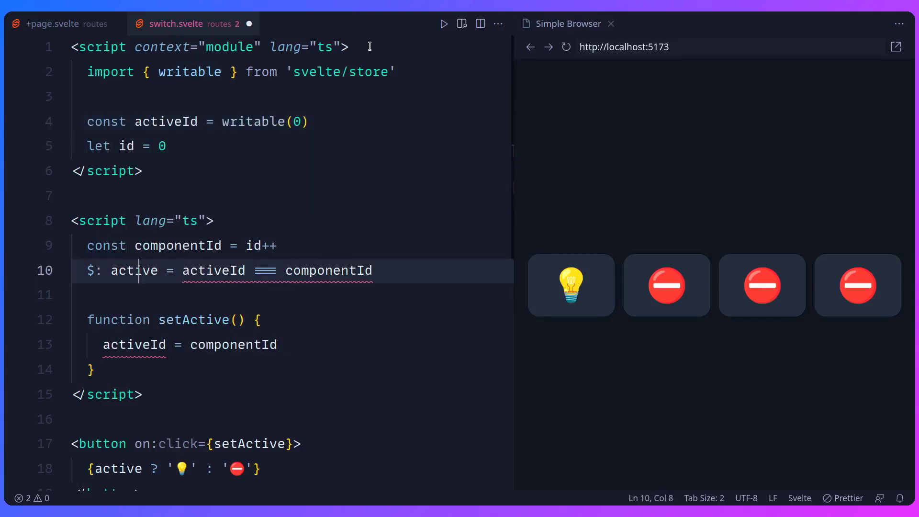
double_click(134, 270)
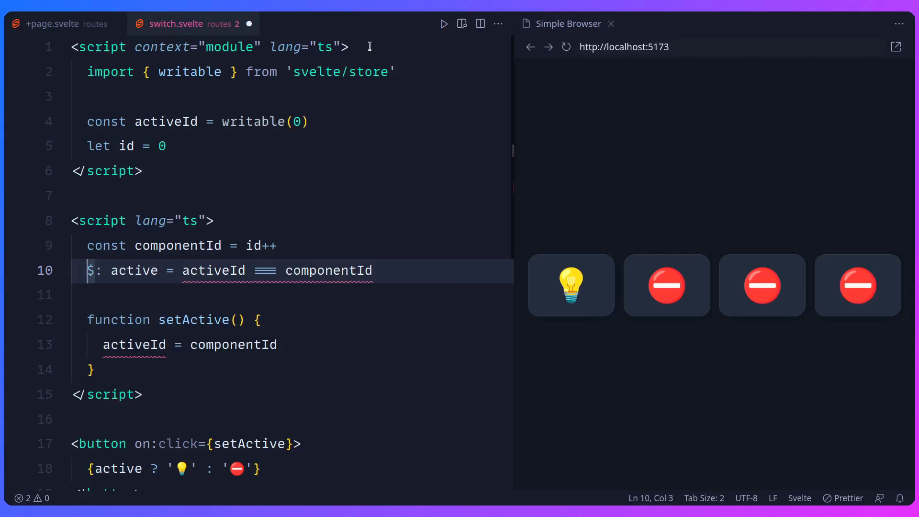
double_click(134, 270)
type("$")
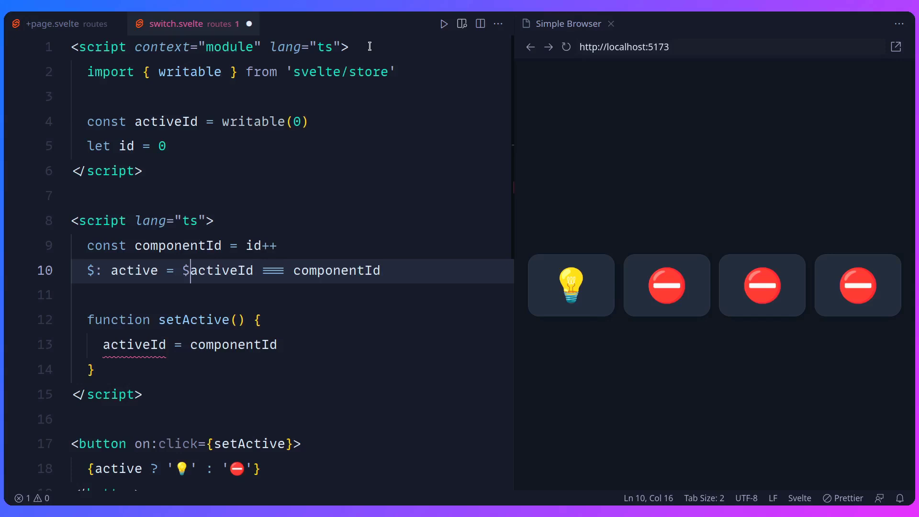
left_click(196, 319)
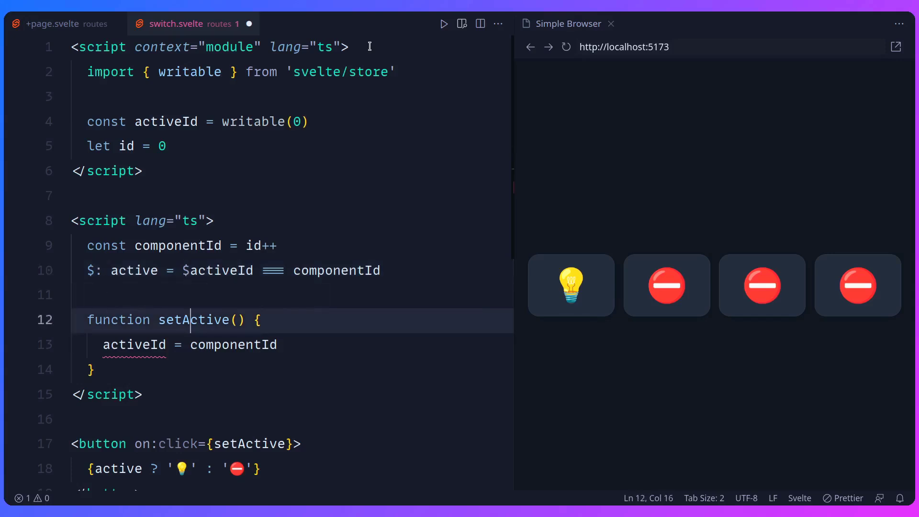
type("$")
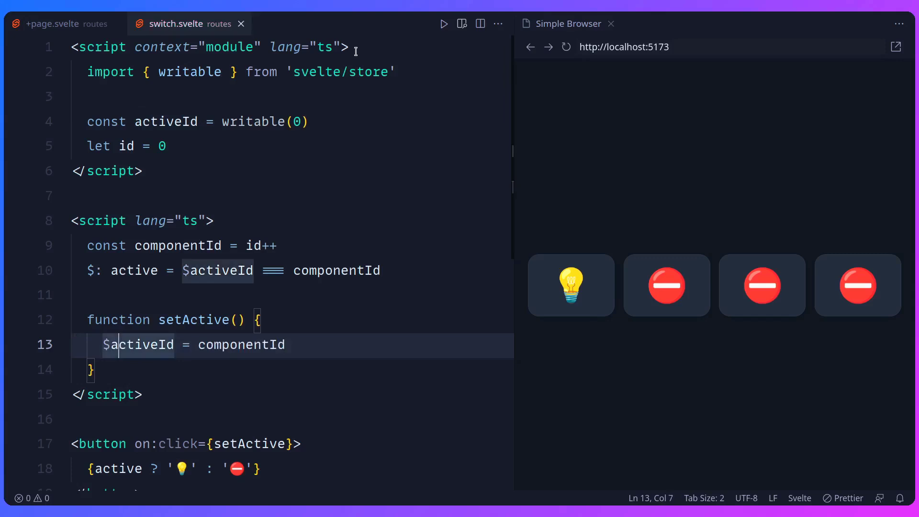
left_click(666, 285)
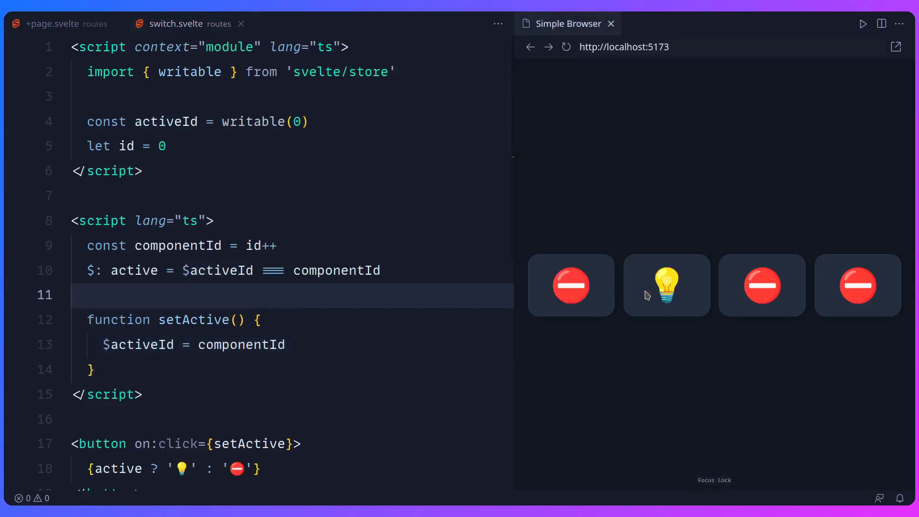
Step: Light the first switch in the preview so the other three show stop signs
left_click(571, 285)
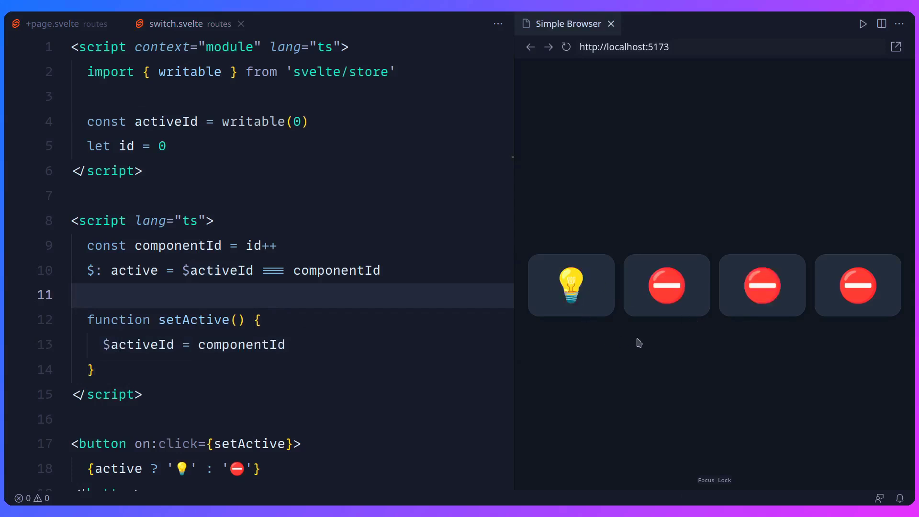
mouse_move(562, 310)
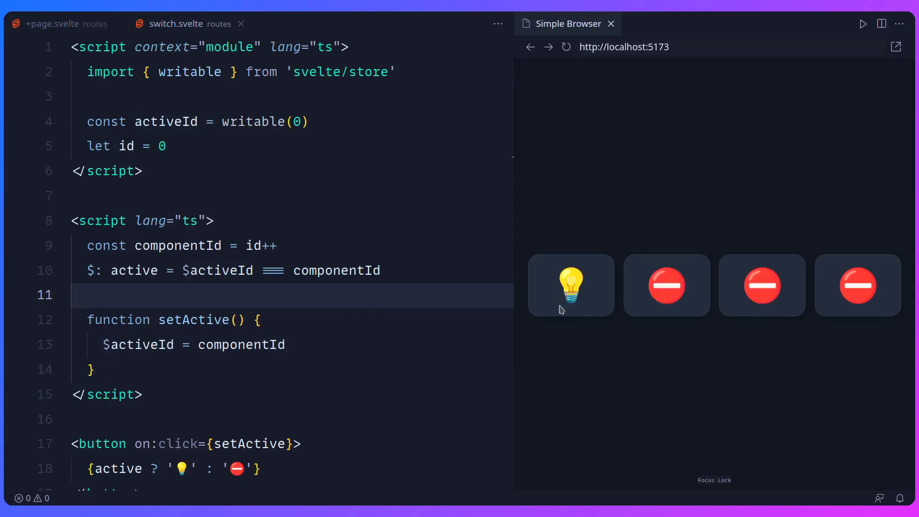
mouse_move(567, 342)
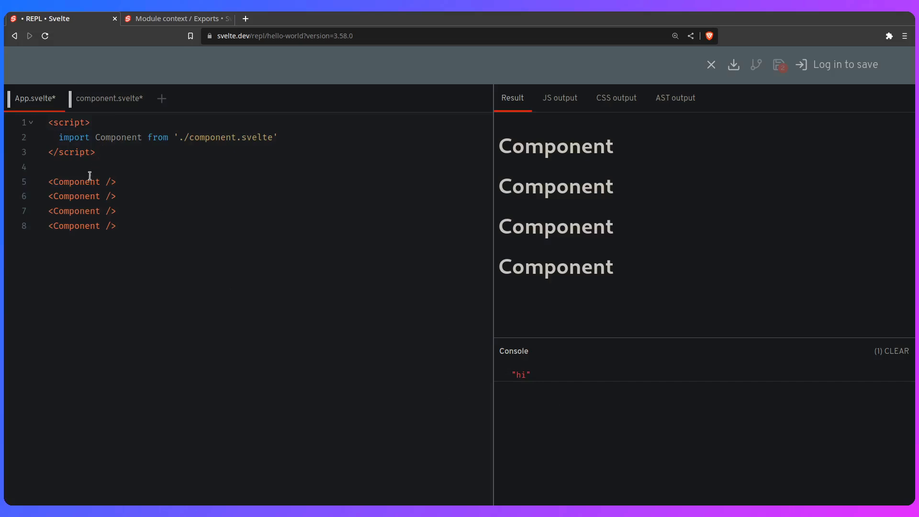
mouse_move(131, 181)
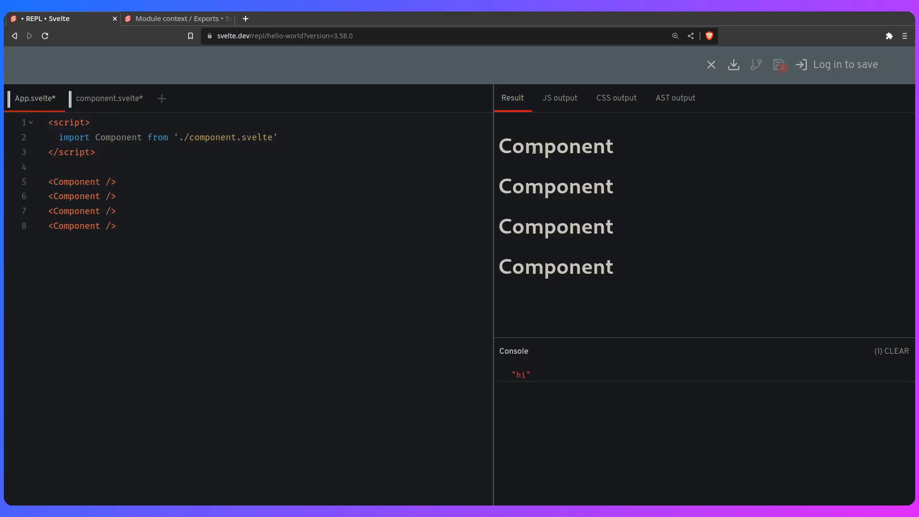
Step: Show component.svelte's module script logging 'hi', which appears once for four components
left_click(108, 97)
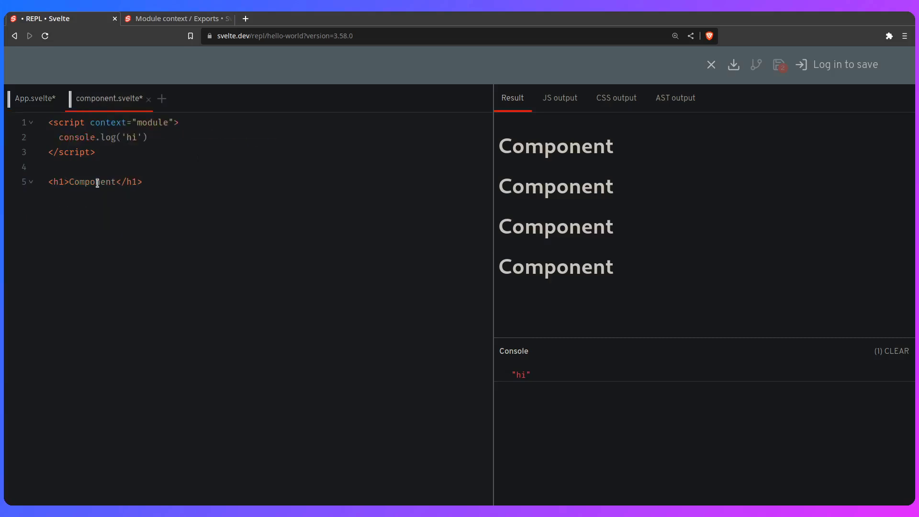
mouse_move(533, 334)
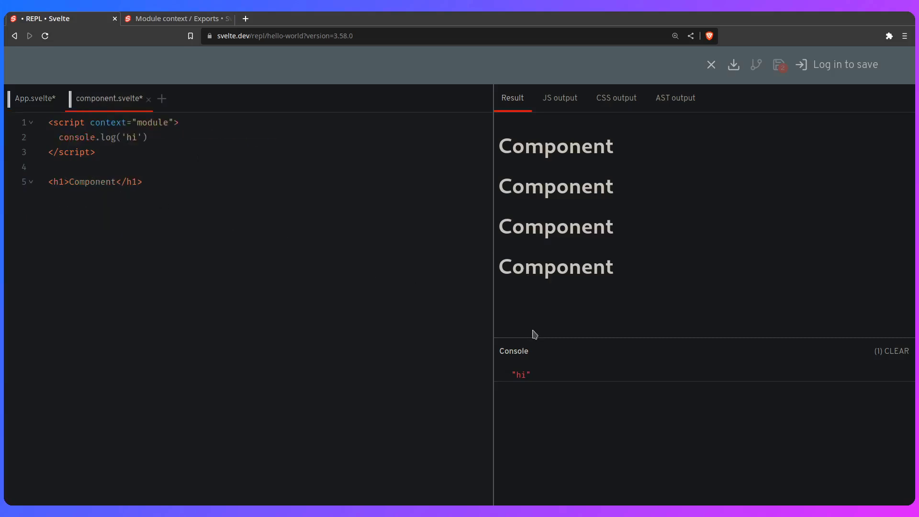
mouse_move(276, 233)
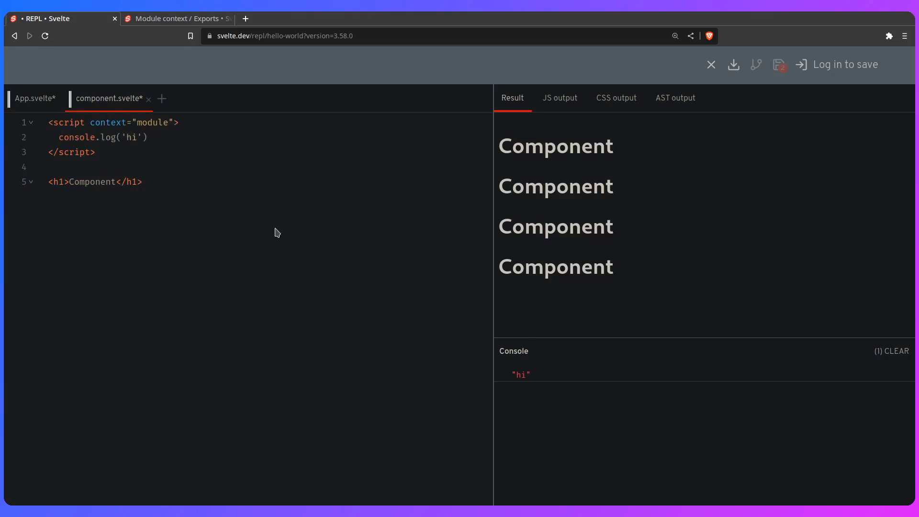
mouse_move(219, 167)
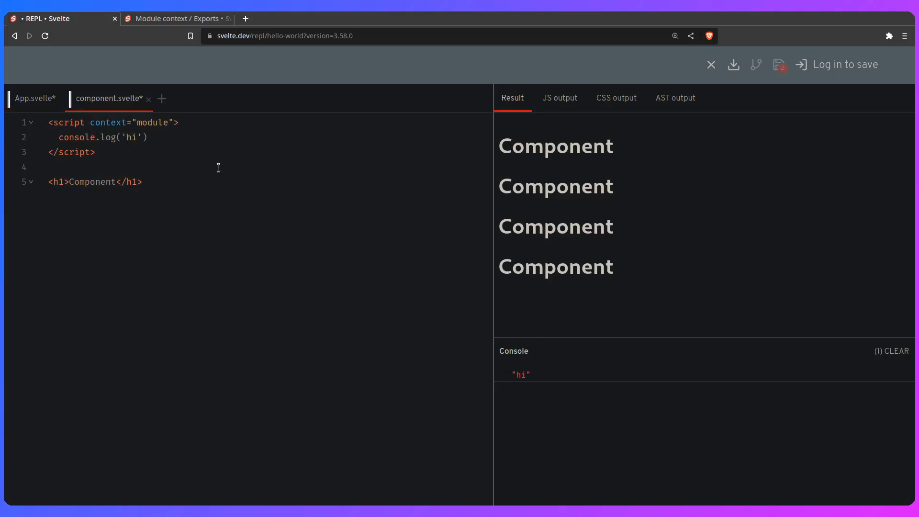
mouse_move(528, 372)
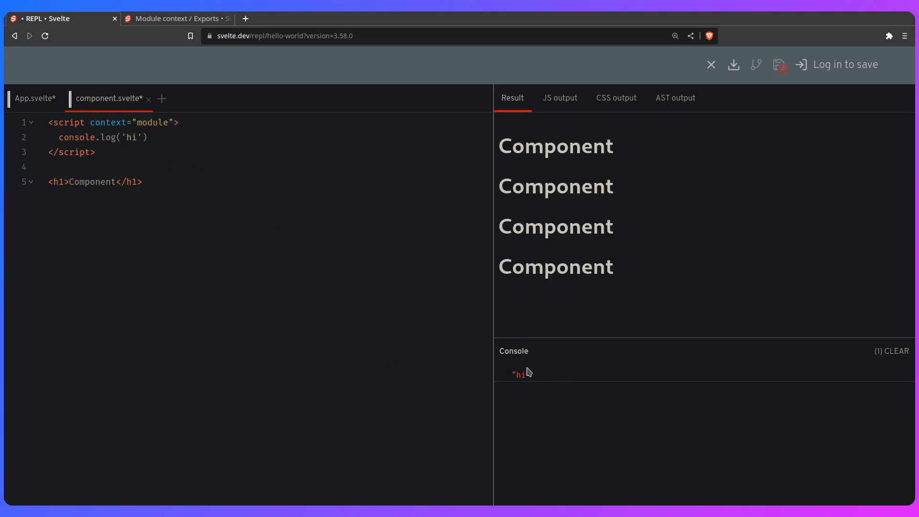
mouse_move(555, 104)
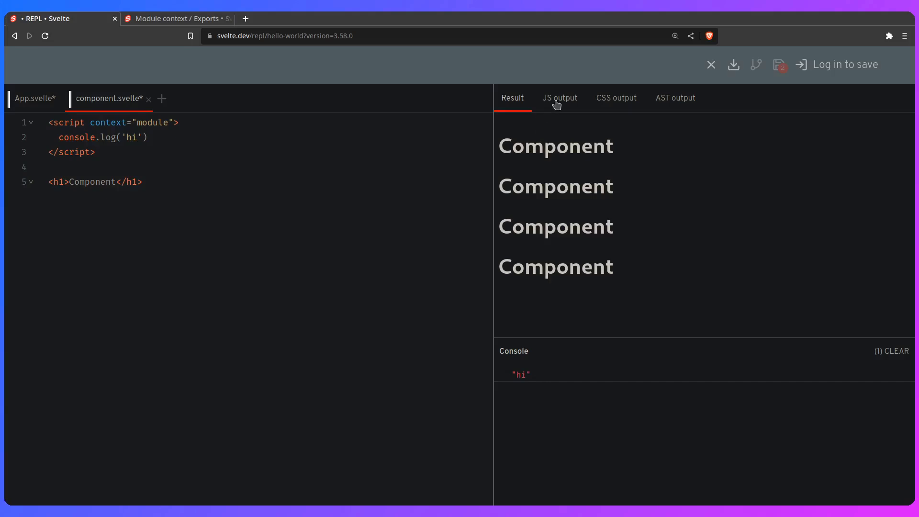
Step: Browse the compiled JS output to find console.log('hi') outside the instance function
left_click(559, 97)
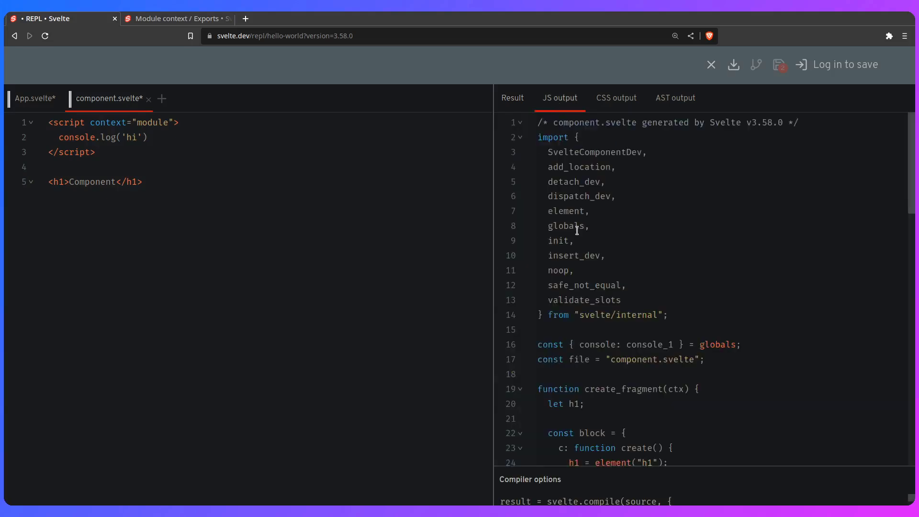
scroll("down", 3)
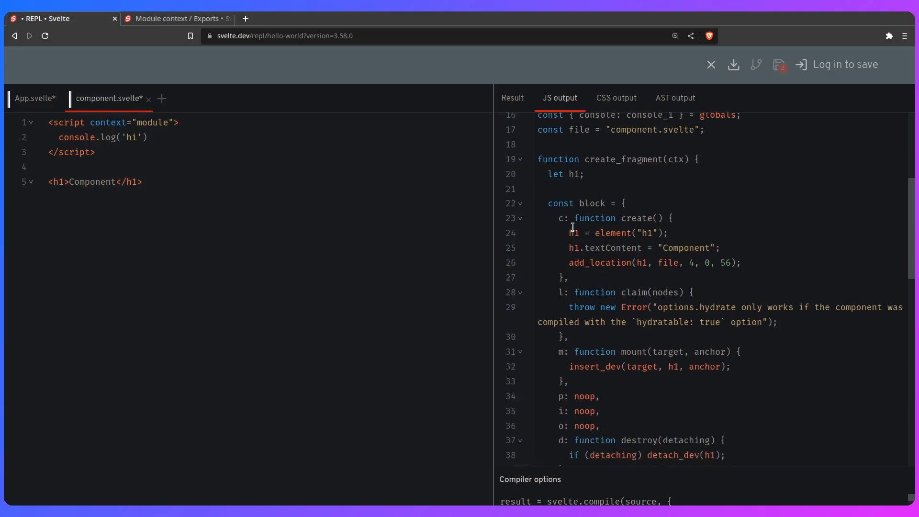
scroll("down", 3)
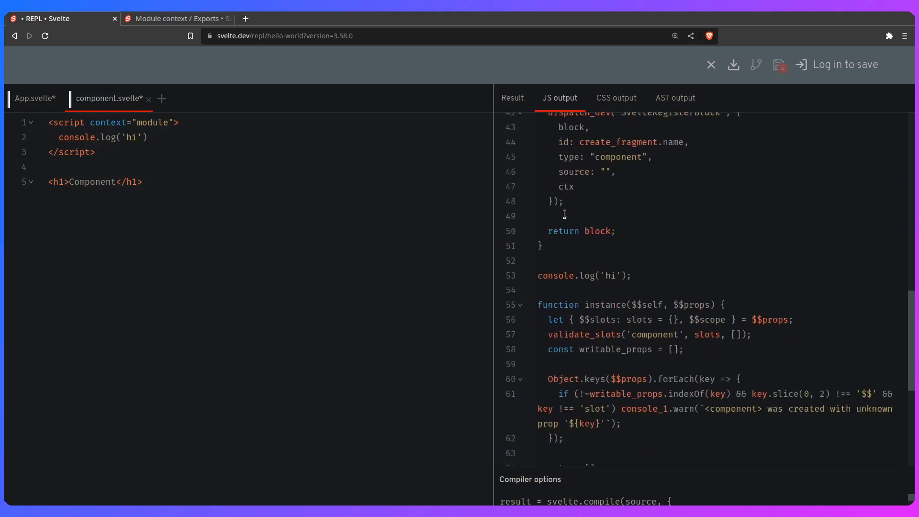
scroll("down", 3)
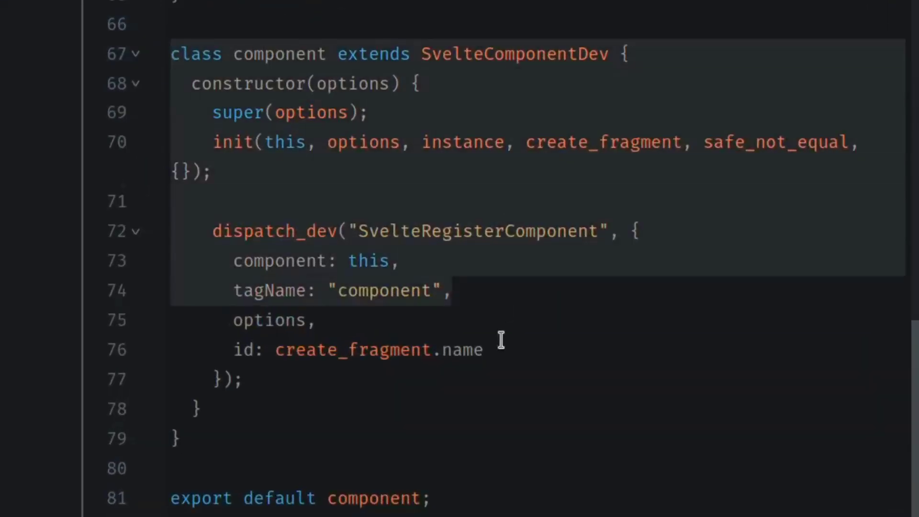
scroll("up", 3)
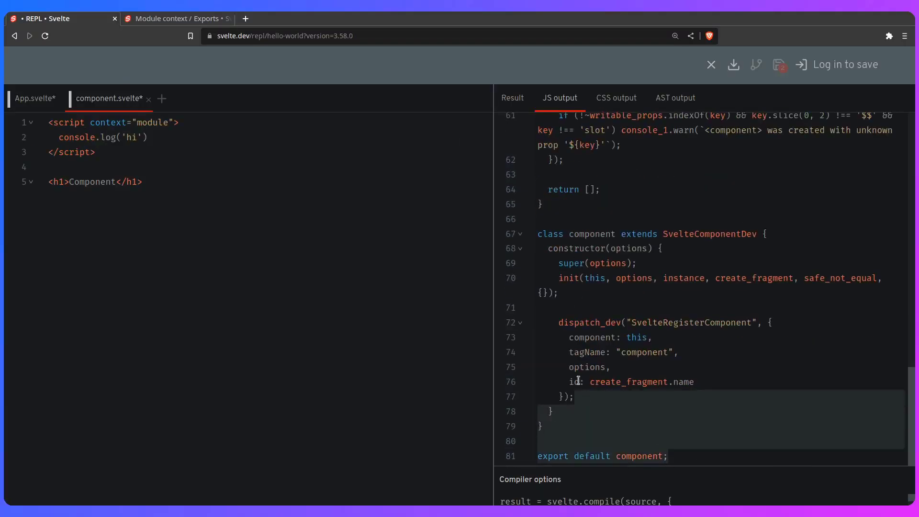
scroll("up", 3)
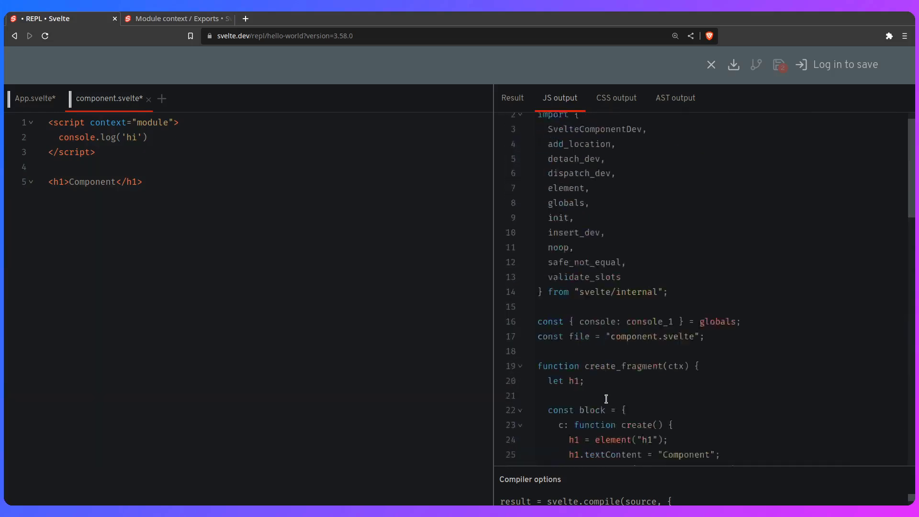
scroll("up", 3)
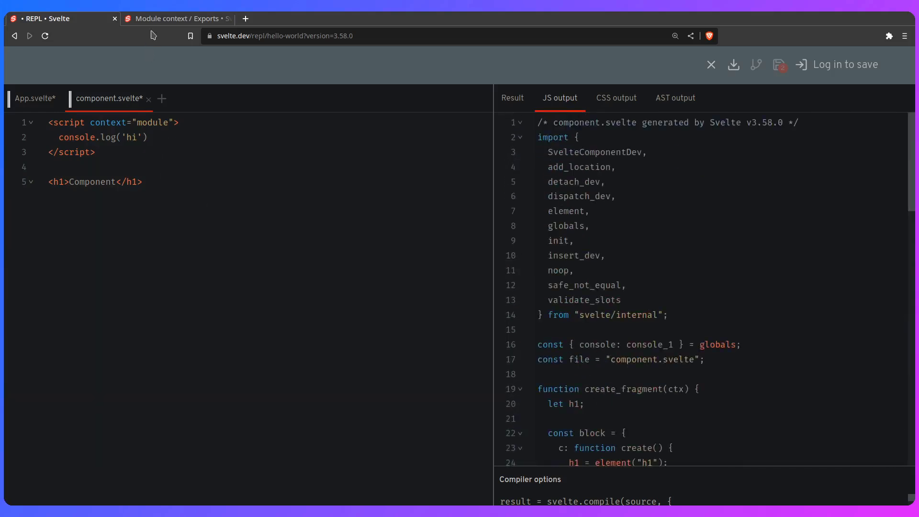
left_click(177, 18)
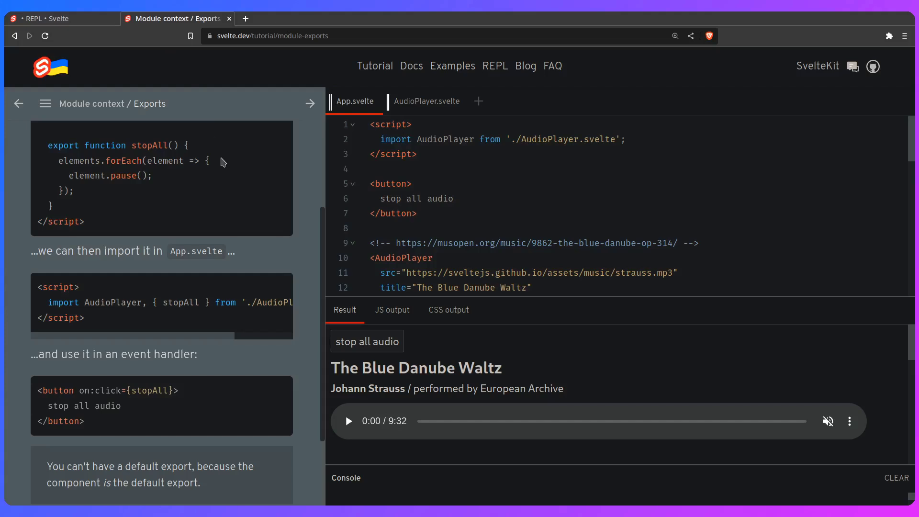
mouse_move(351, 437)
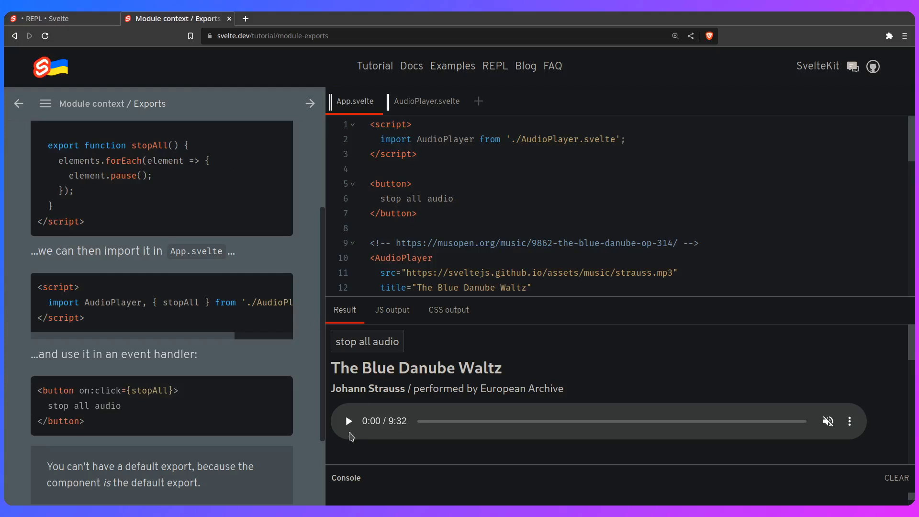
scroll("down", 3)
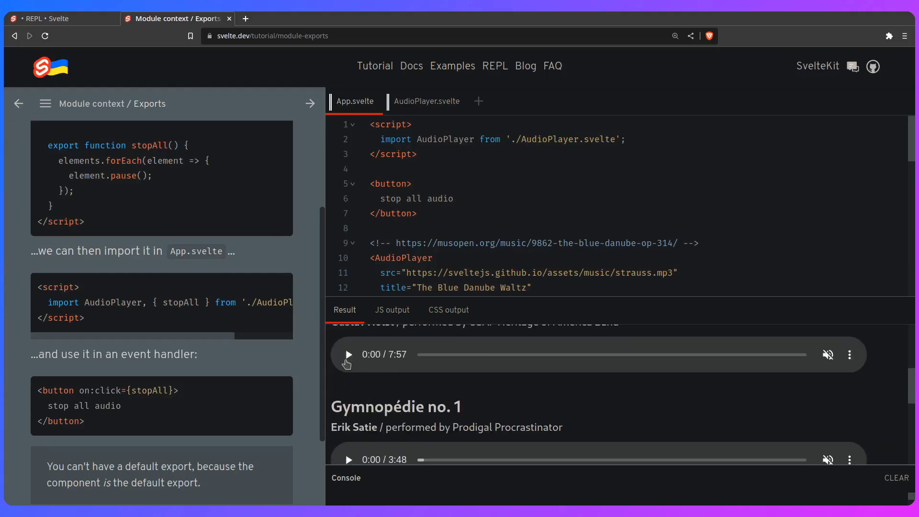
scroll("up", 3)
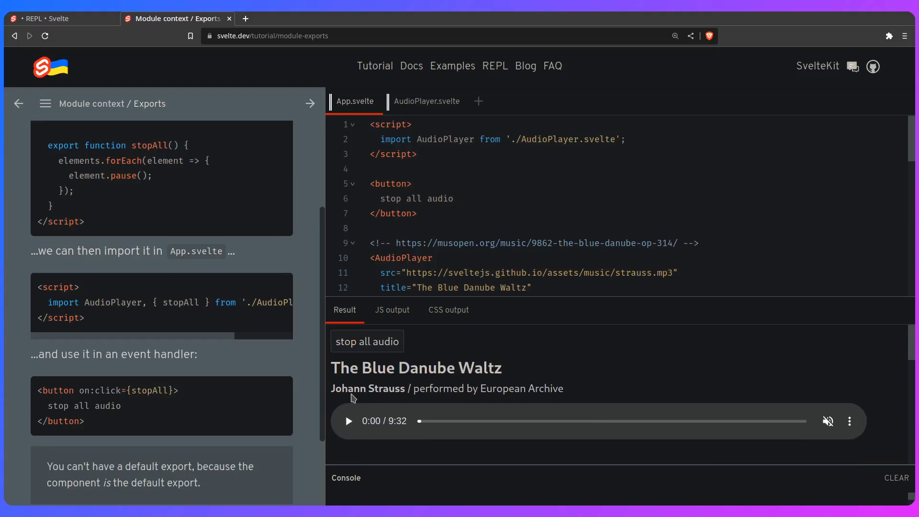
mouse_move(366, 342)
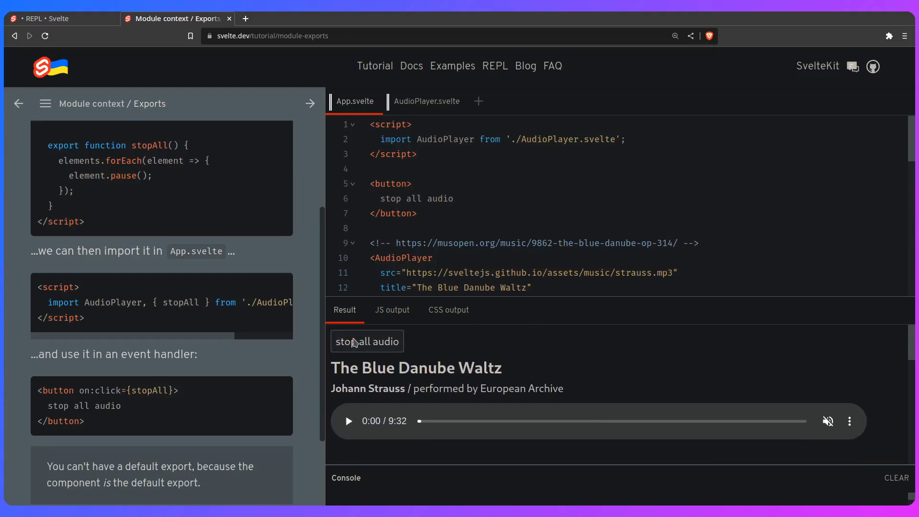
scroll("down", 3)
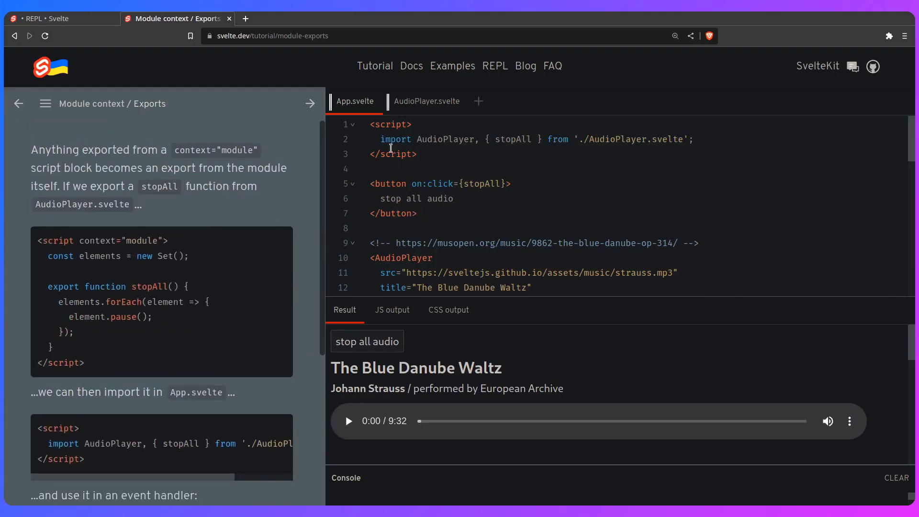
Step: View AudioPlayer.svelte's module script with its elements Set and exported stopAll function
left_click(426, 101)
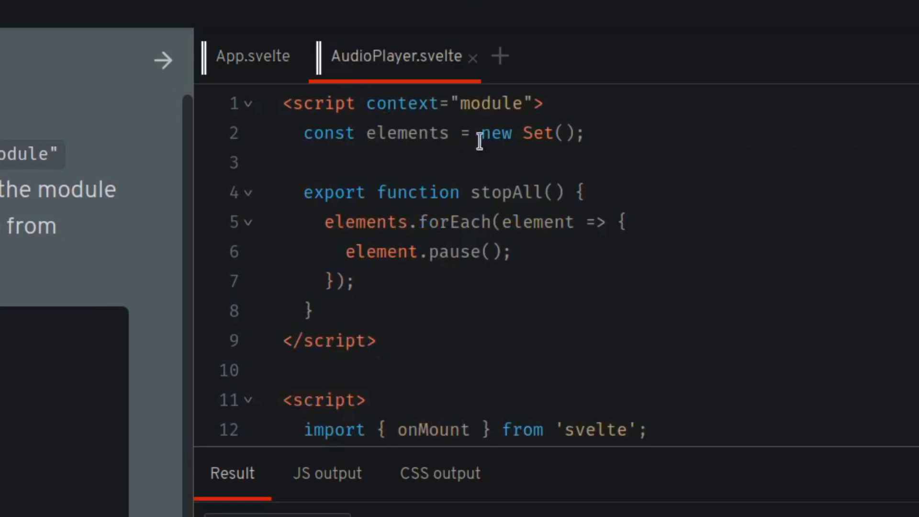
mouse_move(530, 133)
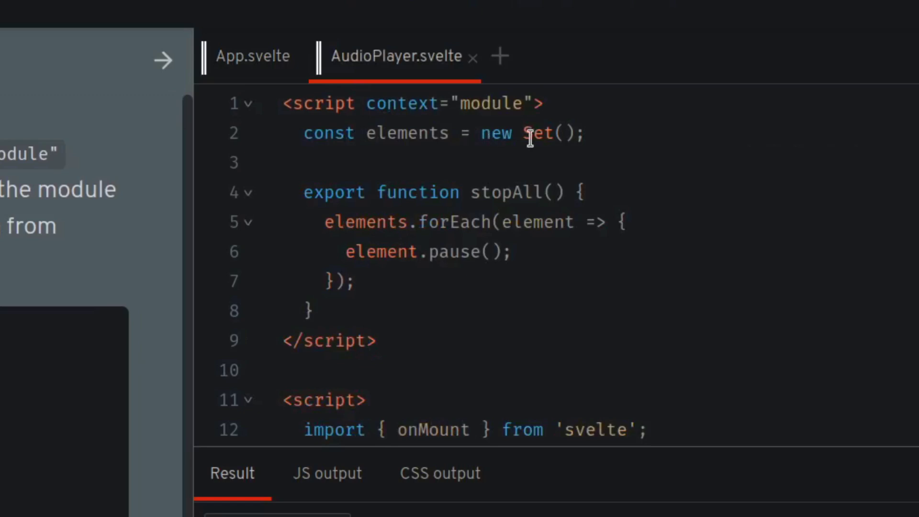
mouse_move(405, 193)
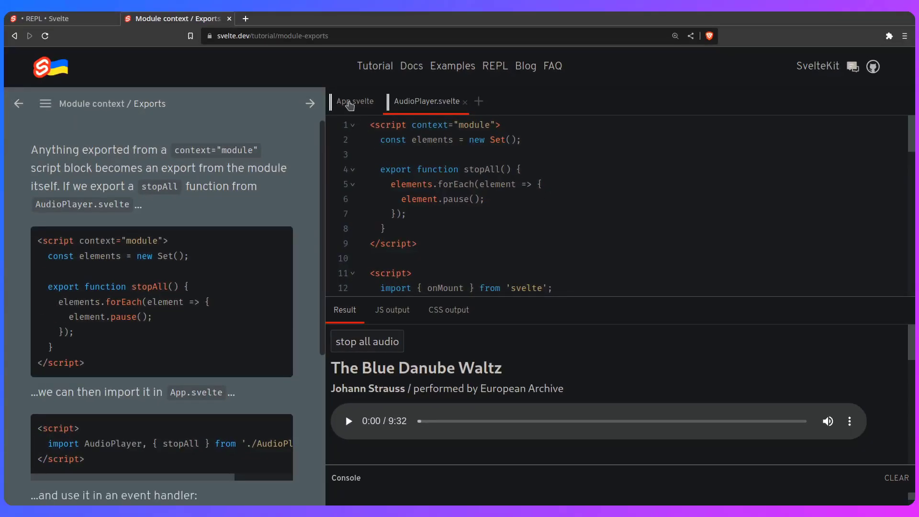
Step: Return to App.svelte, with the Blue Danube Waltz player paused at 0:01
left_click(355, 102)
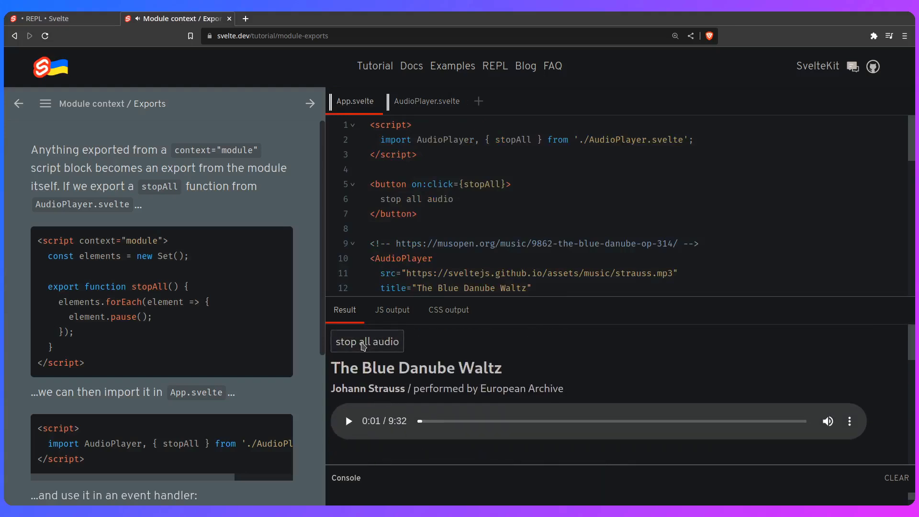
mouse_move(437, 350)
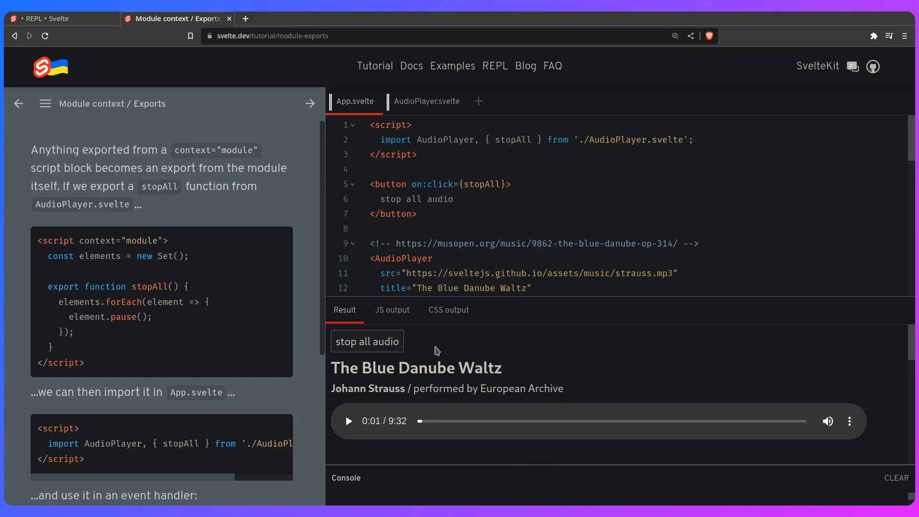